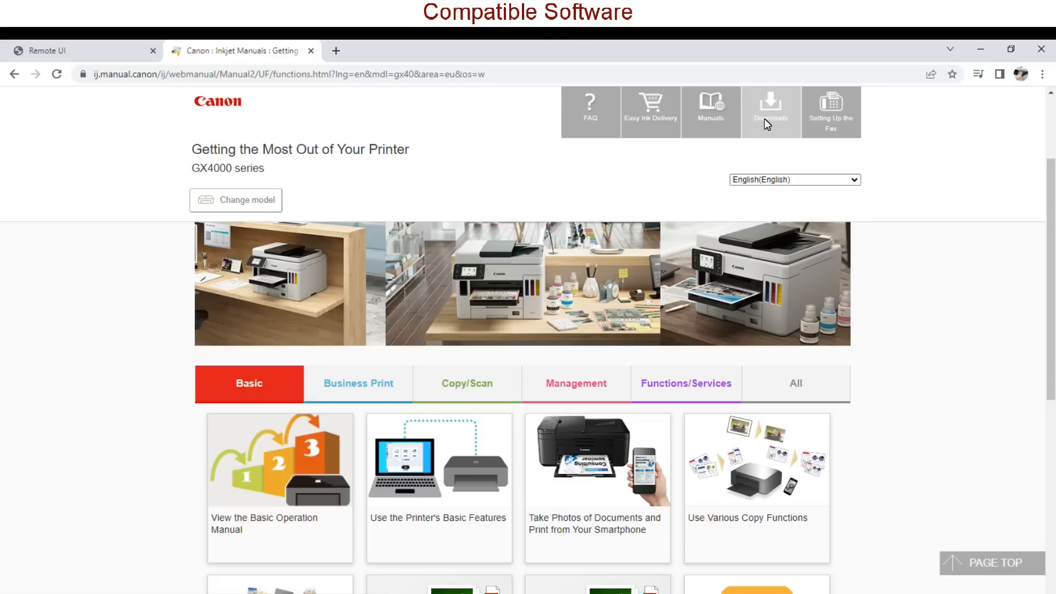
# Go to the Downloads page of the GX4000 manual and reach the software list
pyautogui.click(770, 112)
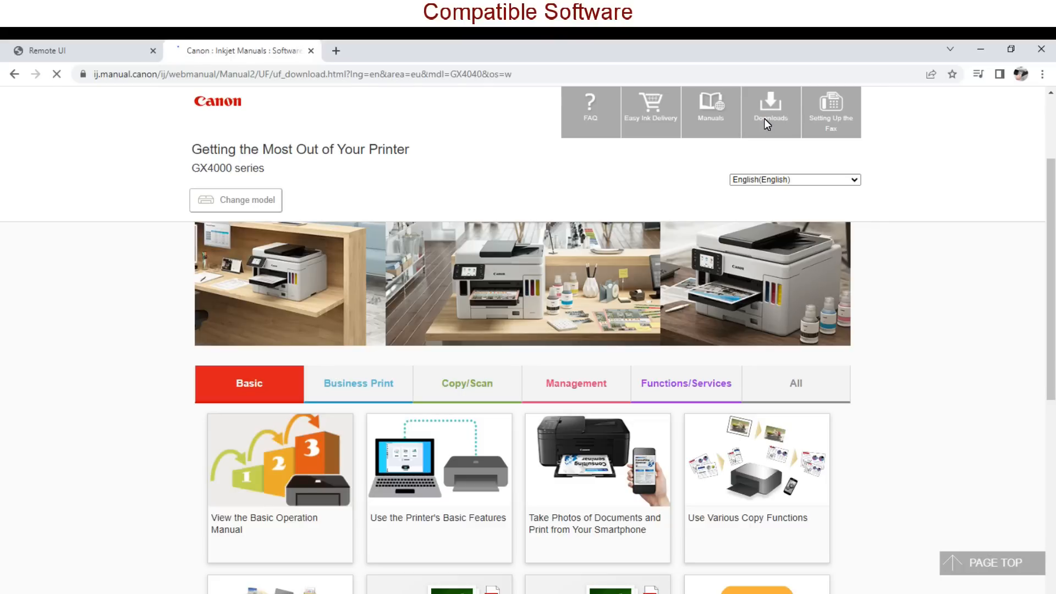
pyautogui.click(770, 113)
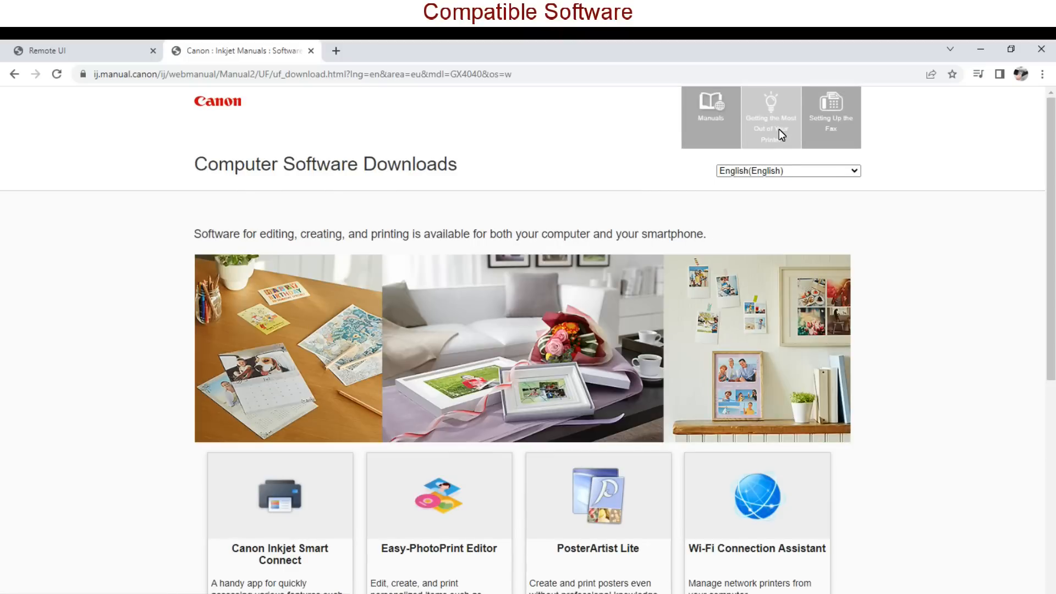
pyautogui.scroll(-3)
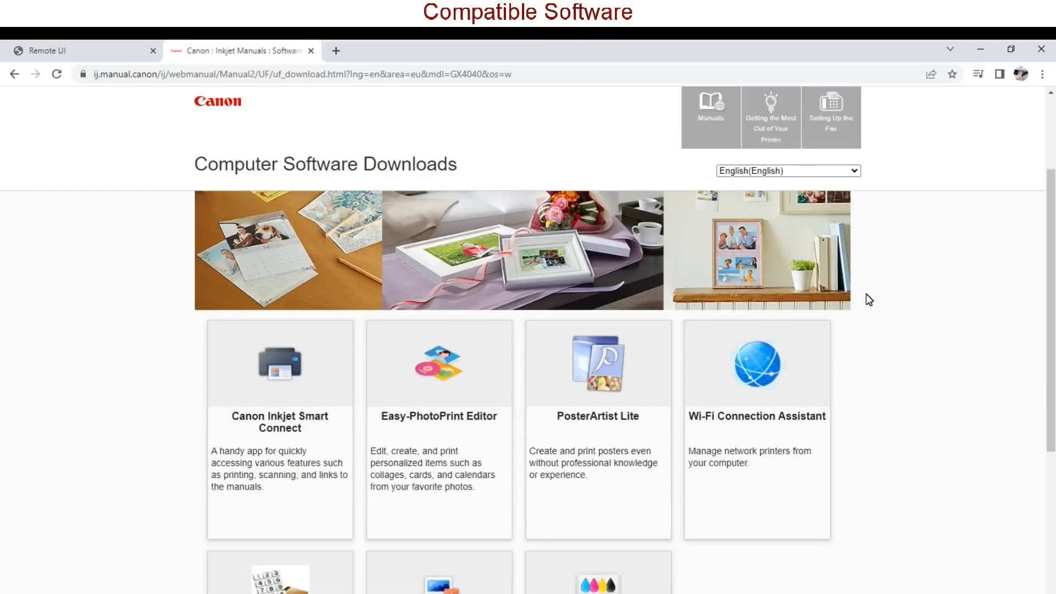
pyautogui.scroll(-3)
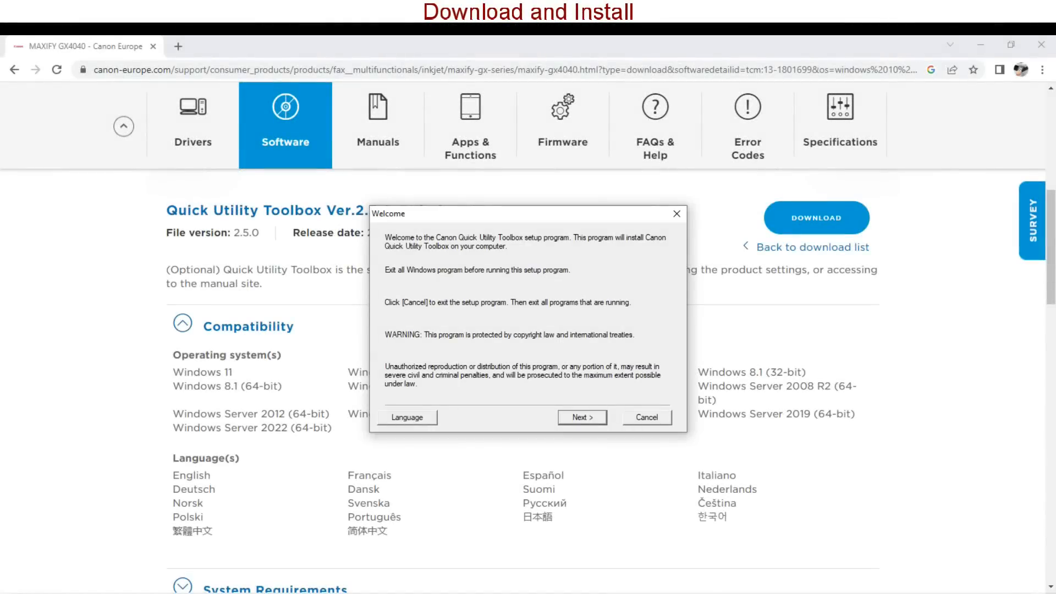
# Proceed past the Quick Utility Toolbox Ver.2.5.0 setup welcome screen and continue the installer
pyautogui.click(582, 417)
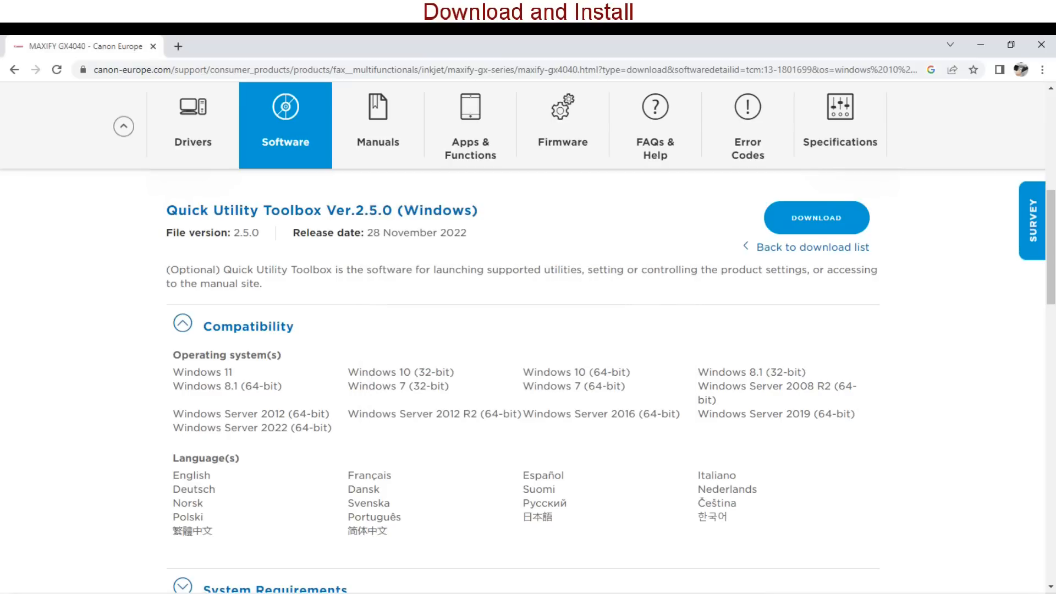
pyautogui.click(815, 217)
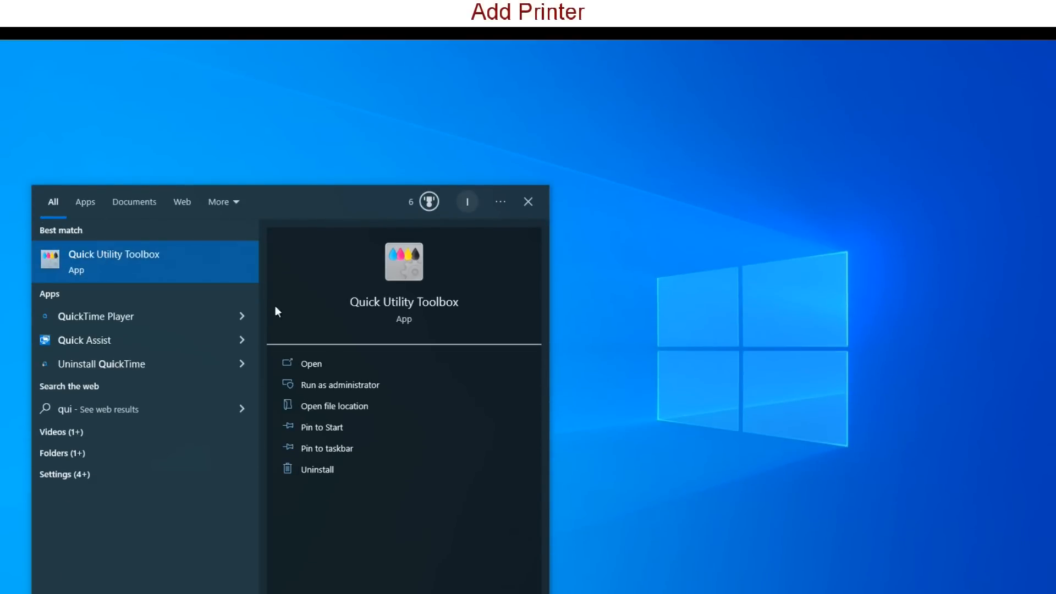
# Launch Quick Utility Toolbox, add the GX4000 at 192.168.10.129 and show its Printer Information
pyautogui.click(310, 364)
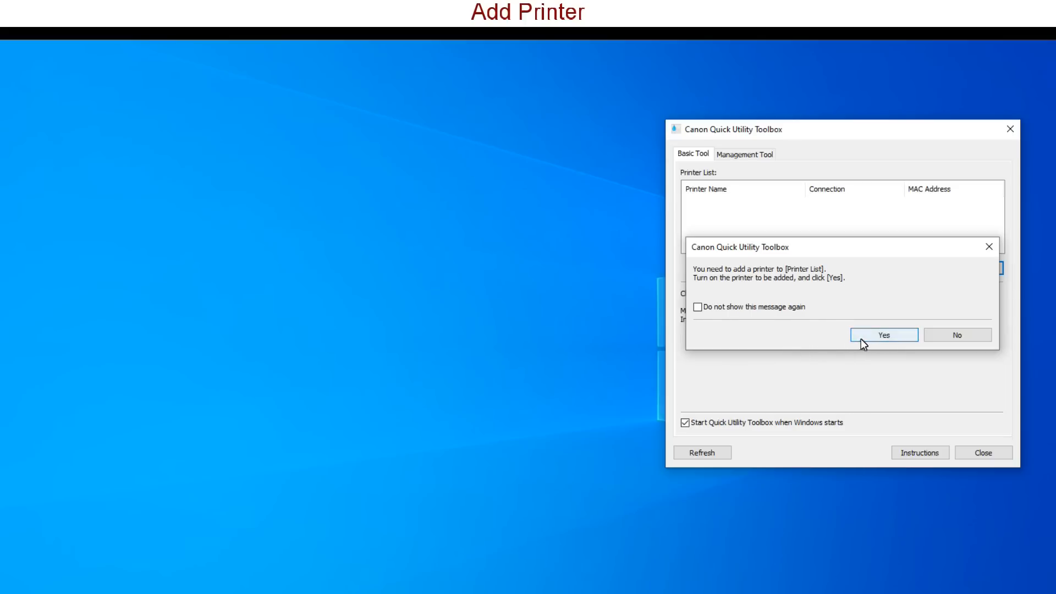
pyautogui.click(883, 334)
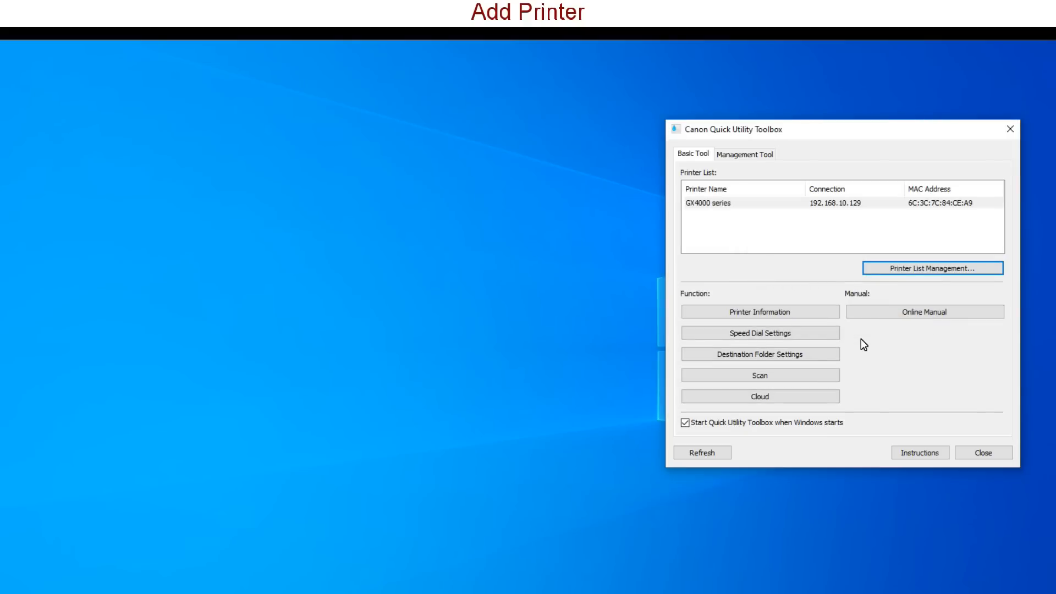
pyautogui.click(760, 311)
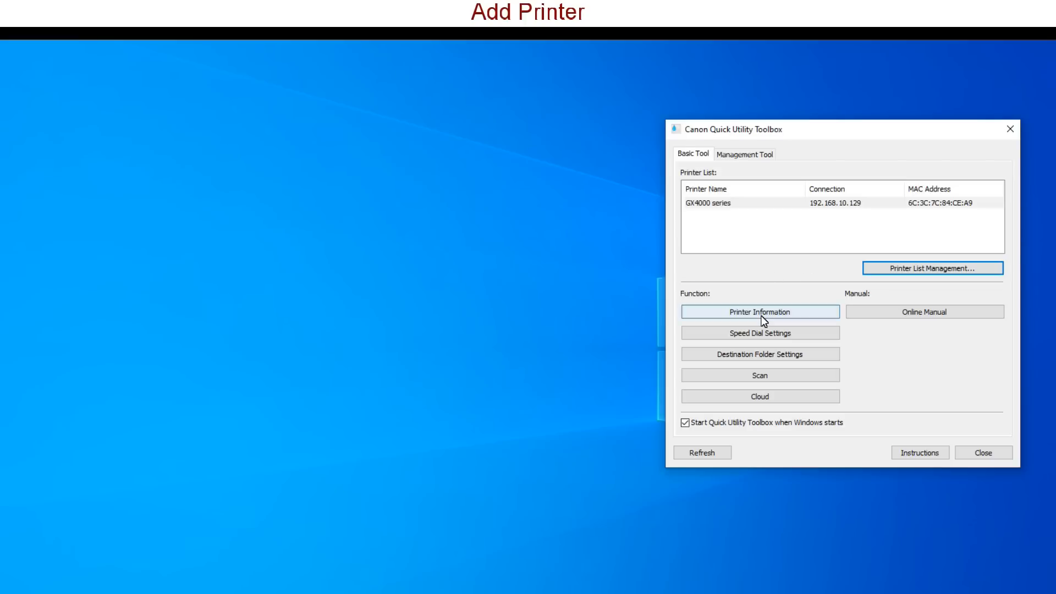
pyautogui.moveTo(761, 311)
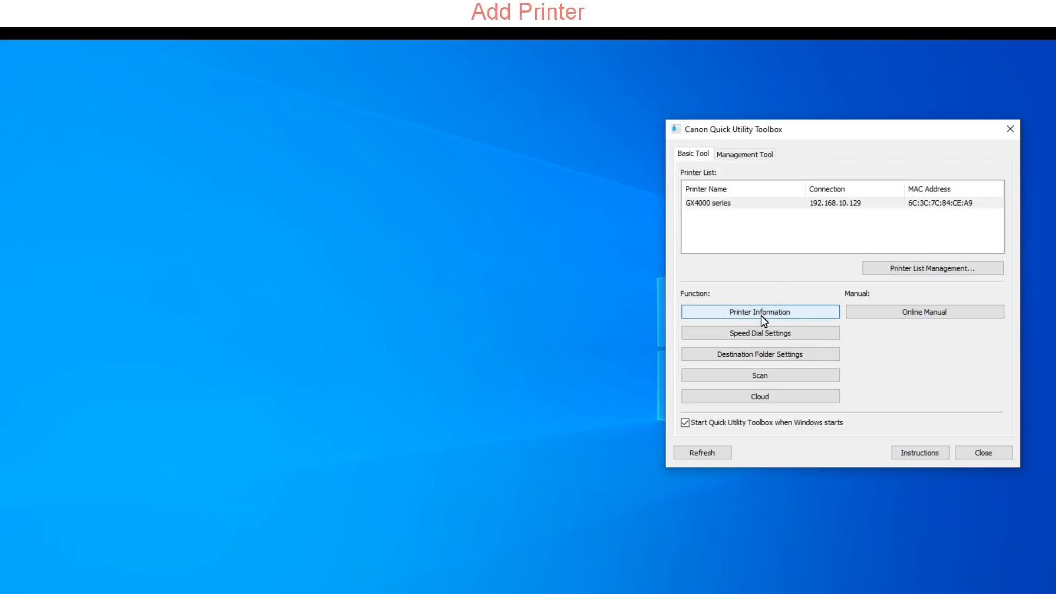
pyautogui.click(761, 311)
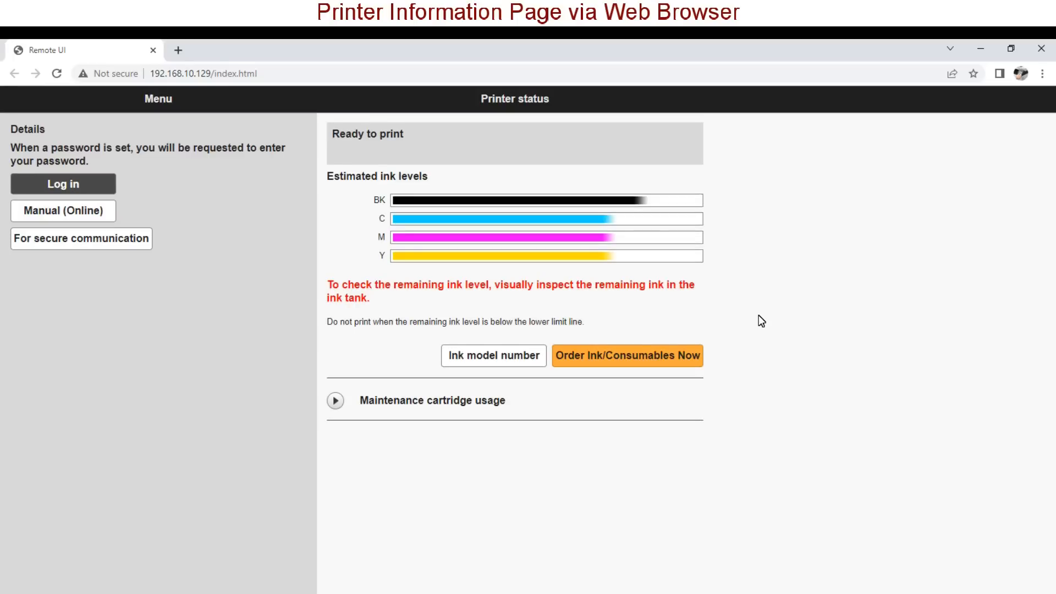
# Start the Remote UI login, dismissing the secure redirect notice permanently
pyautogui.click(335, 401)
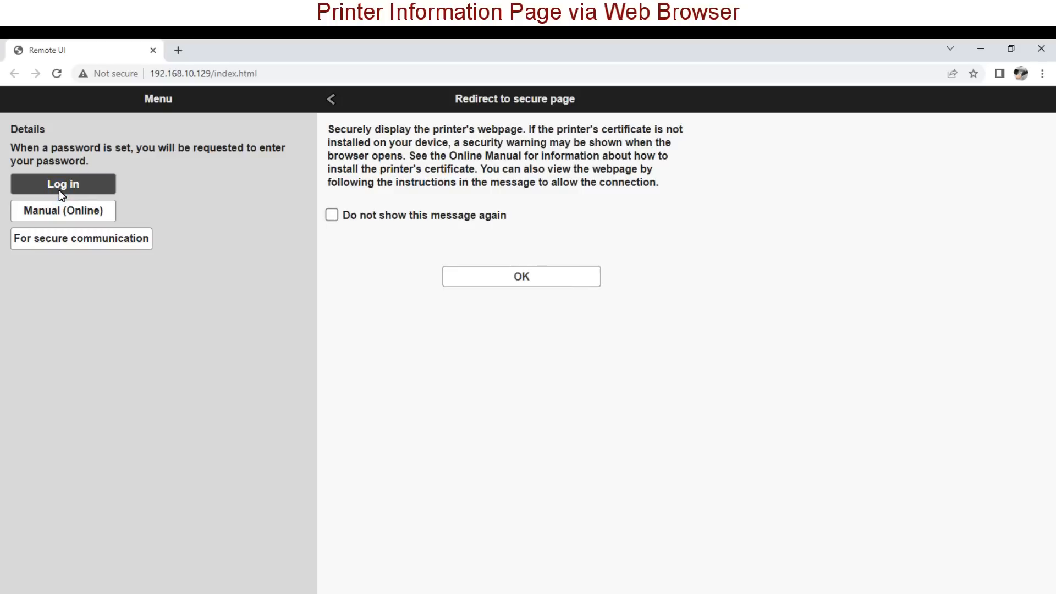
pyautogui.click(331, 215)
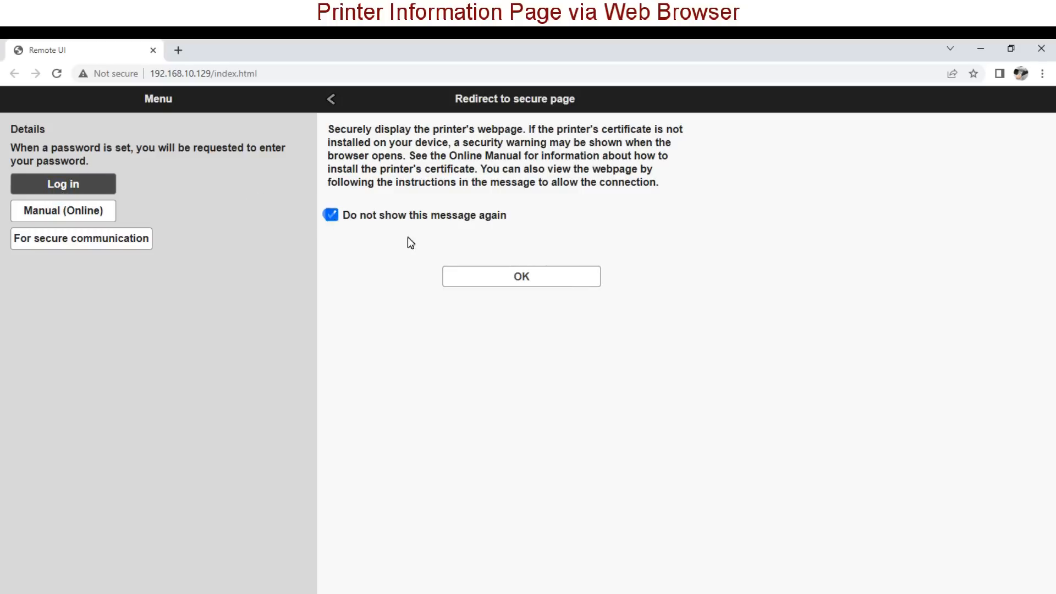
pyautogui.click(520, 276)
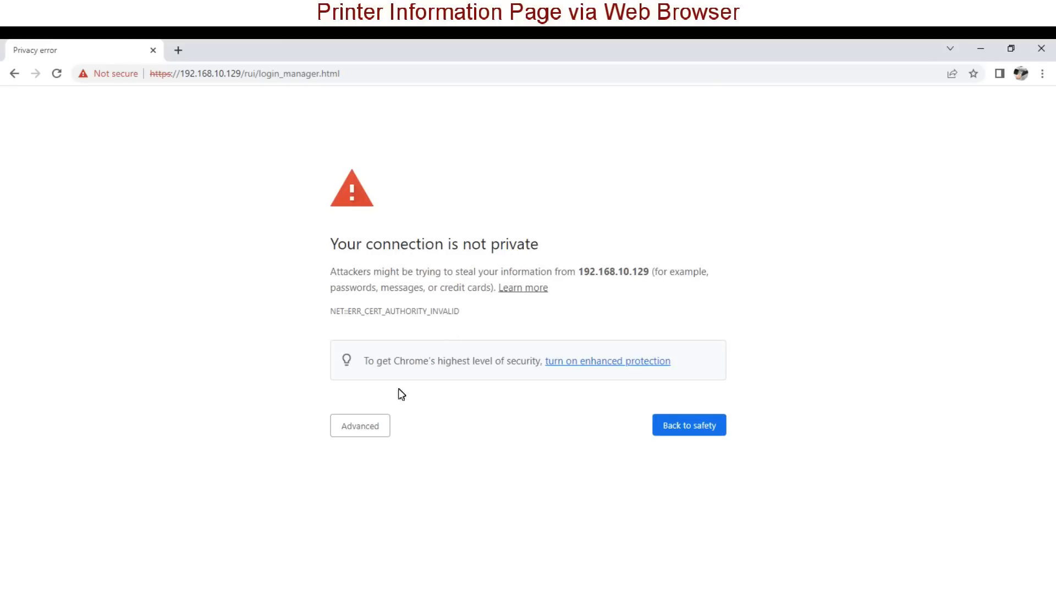
# Bypass the certificate warning via Advanced > Proceed and acknowledge the default-password notice
pyautogui.click(360, 426)
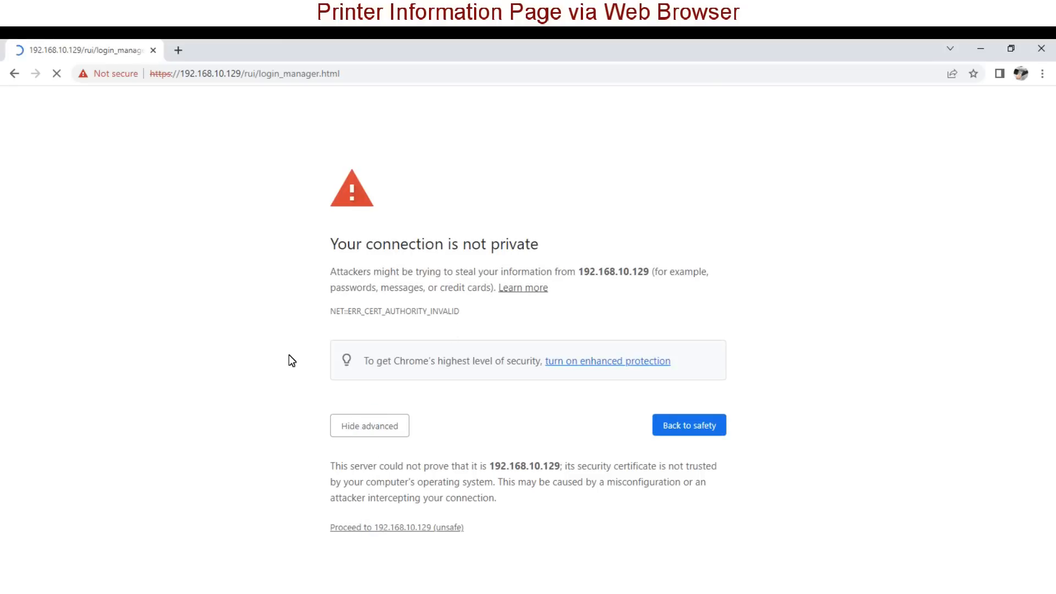
pyautogui.click(396, 527)
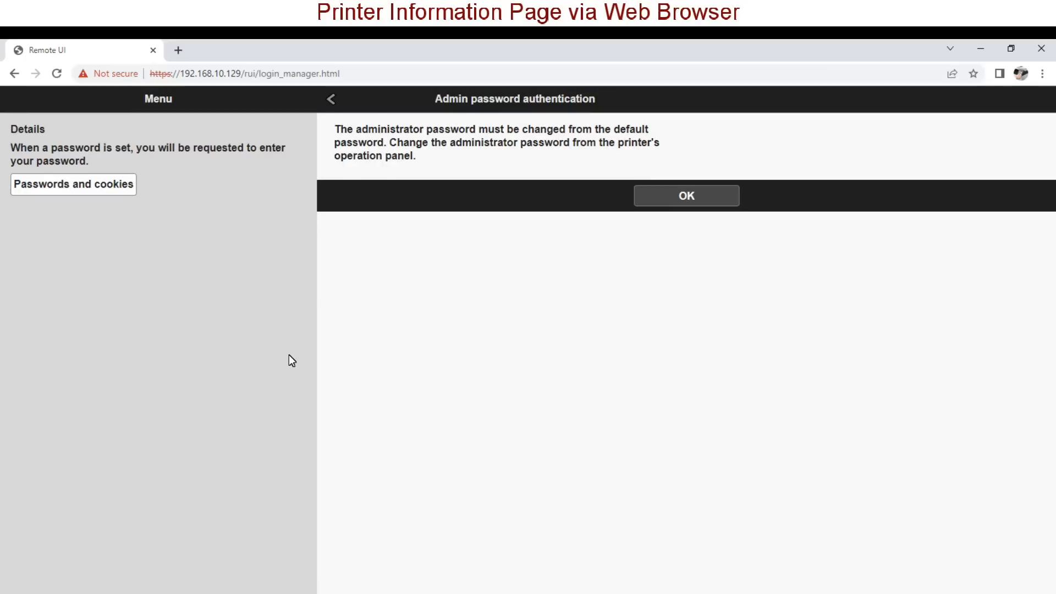
pyautogui.moveTo(669, 244)
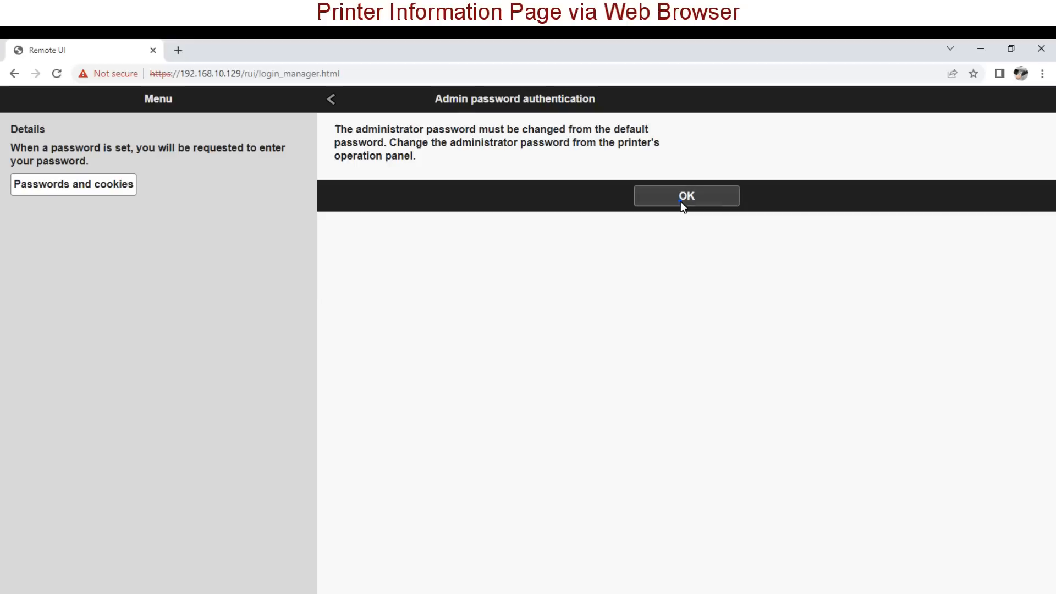
pyautogui.click(685, 196)
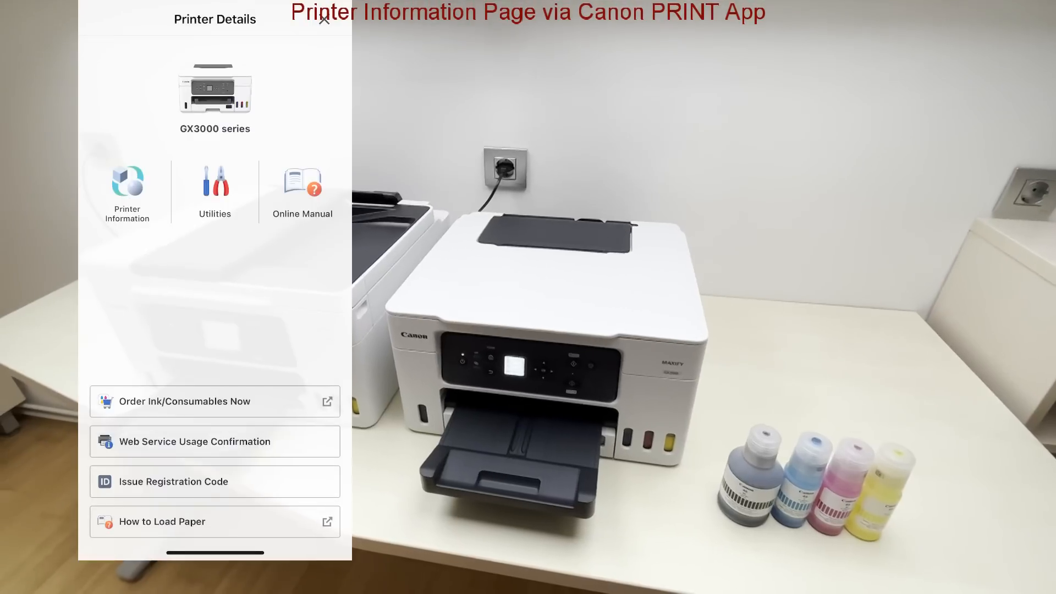
# Show Printer Information for the GX3000 series printer in Canon PRINT
pyautogui.click(126, 191)
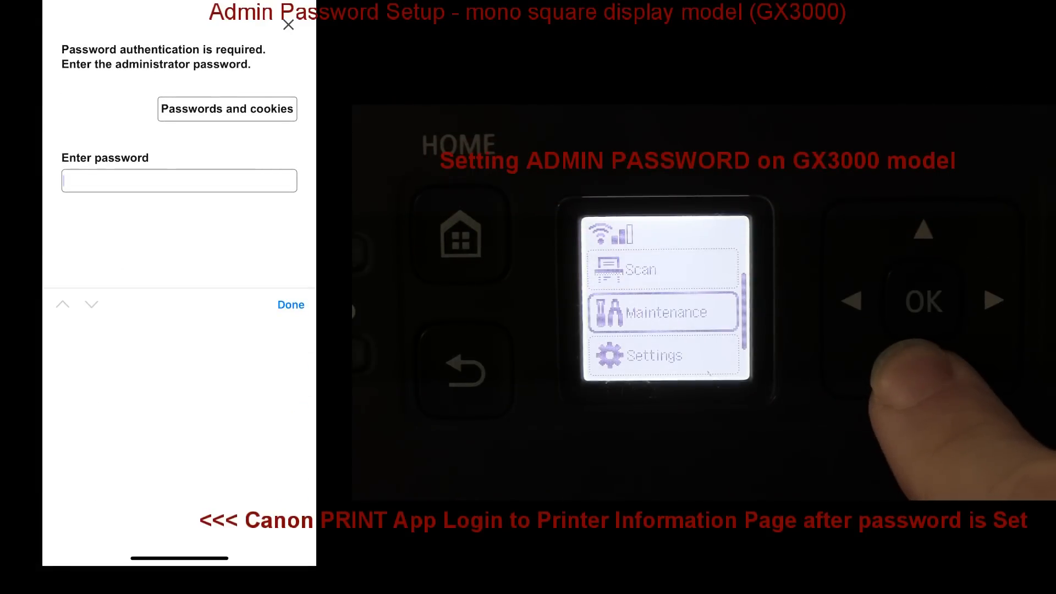
# Log in with the admin password and view the copy sheet counts under Printer information
pyautogui.write('••••')
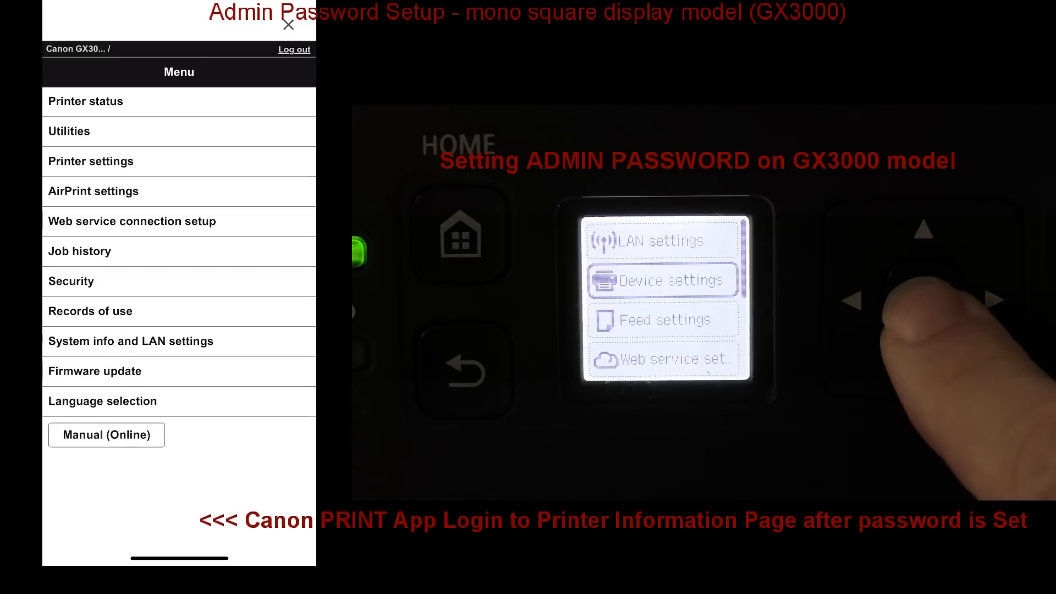
pyautogui.click(86, 101)
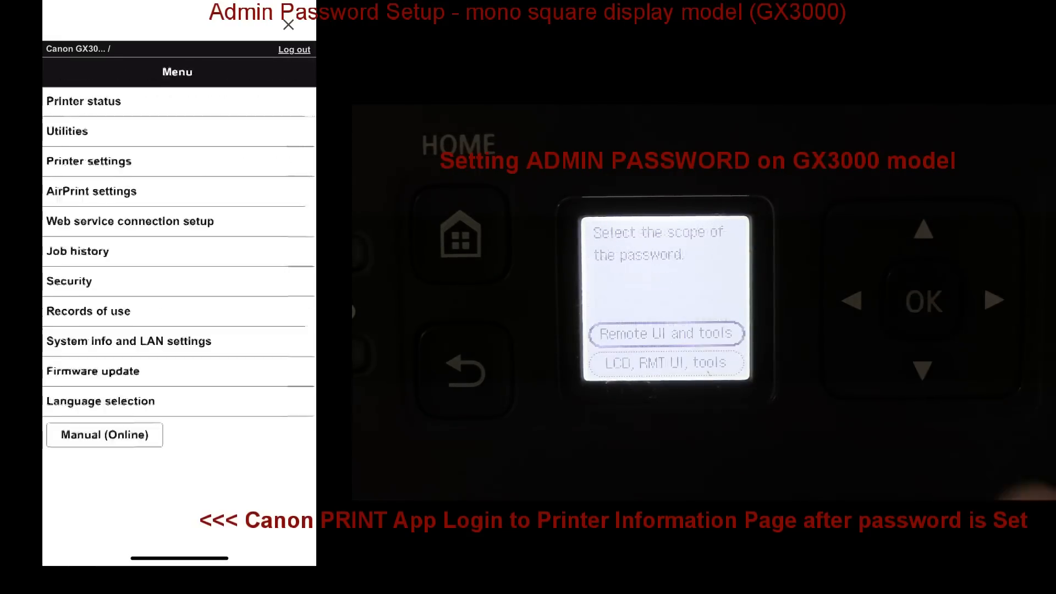
pyautogui.click(69, 280)
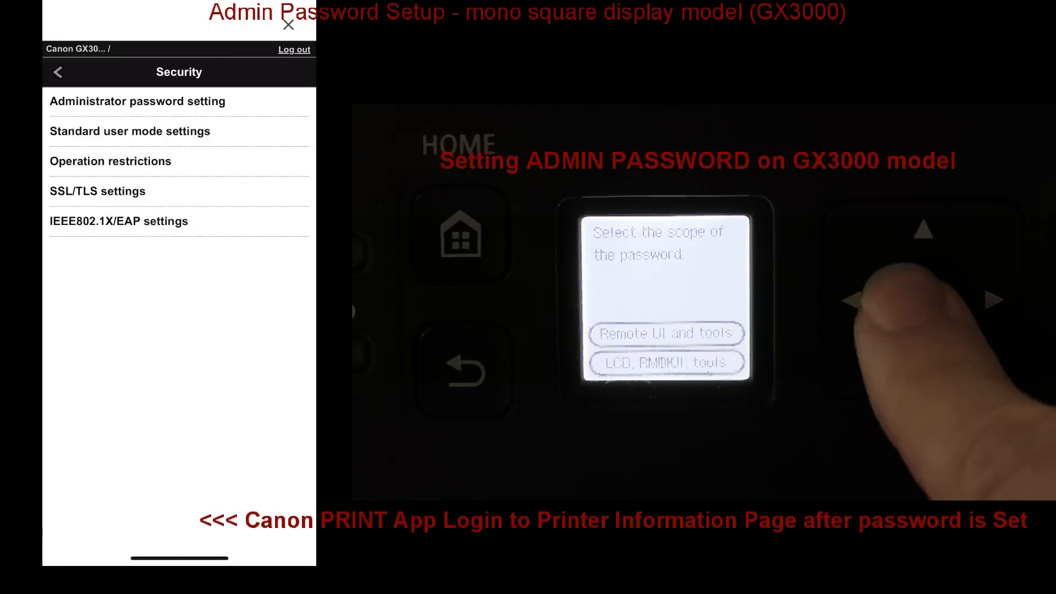
pyautogui.click(139, 101)
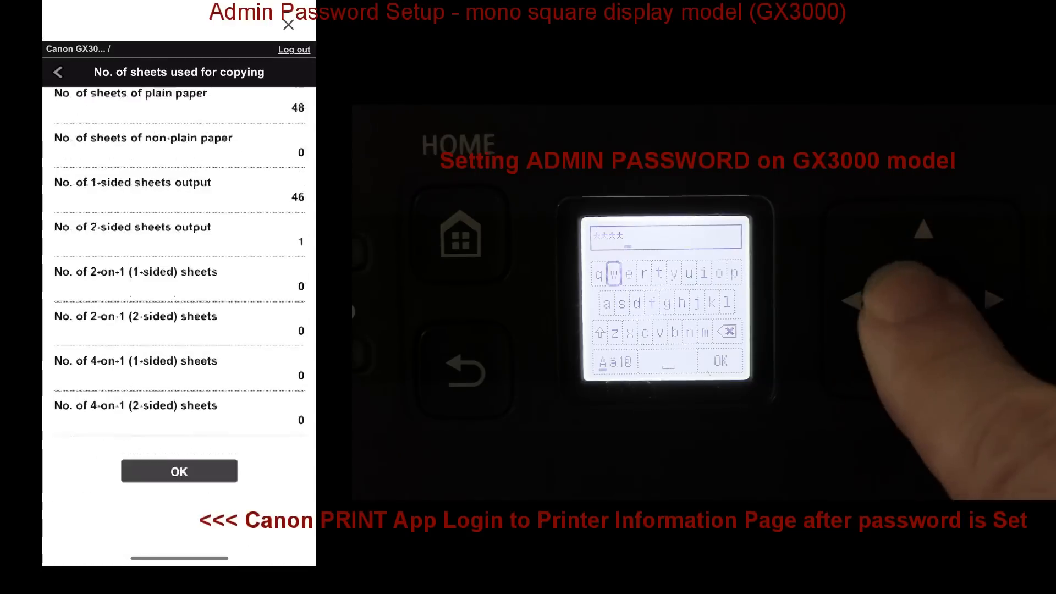
pyautogui.click(57, 73)
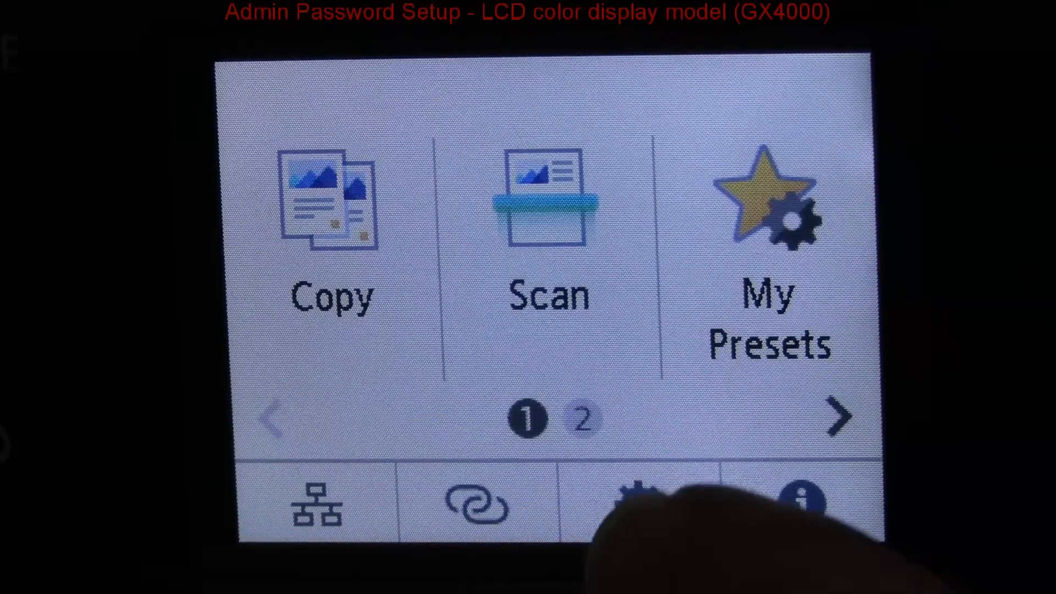
# From Setup > Printer settings, reach Administrator password settings, which asks for the current password
pyautogui.click(636, 501)
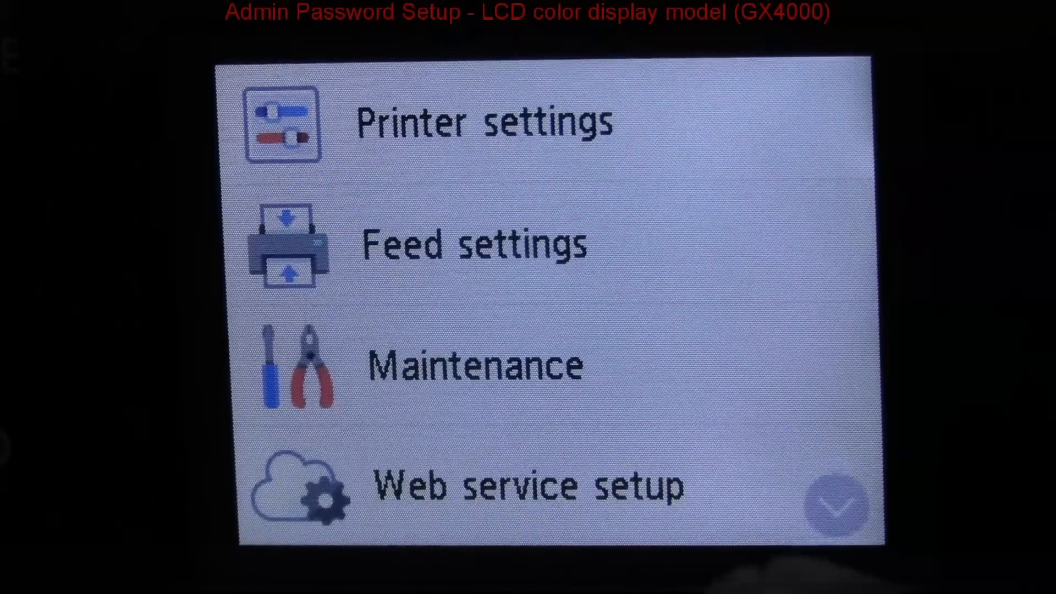
pyautogui.click(481, 122)
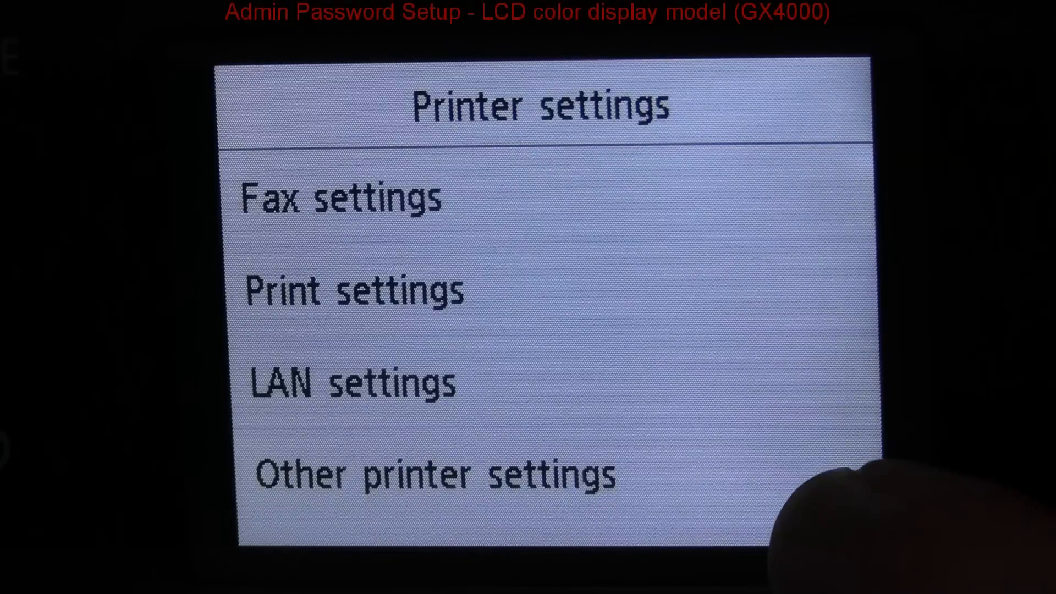
pyautogui.scroll(-3)
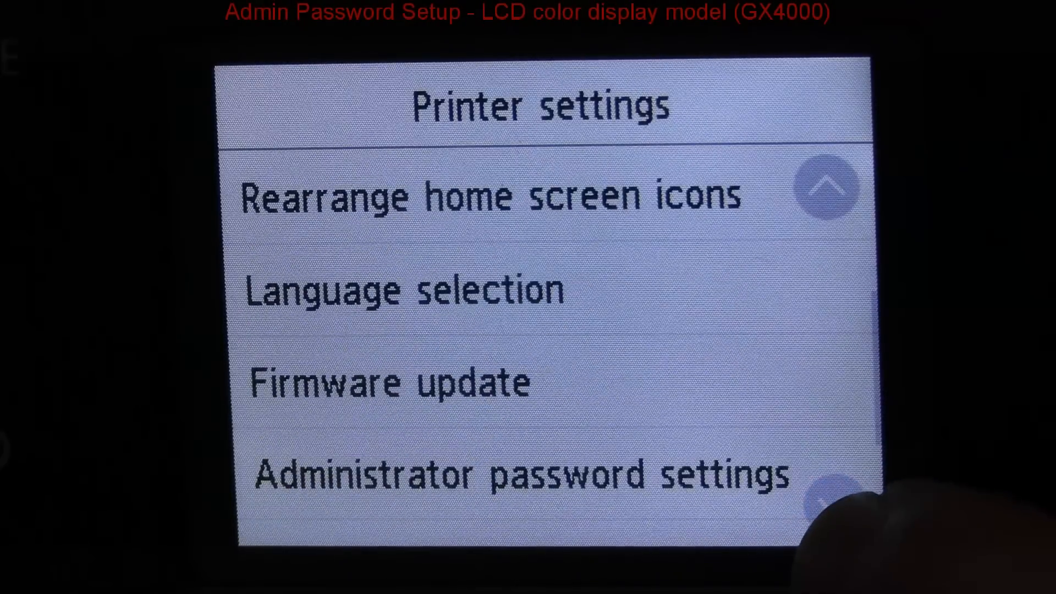
pyautogui.scroll(-3)
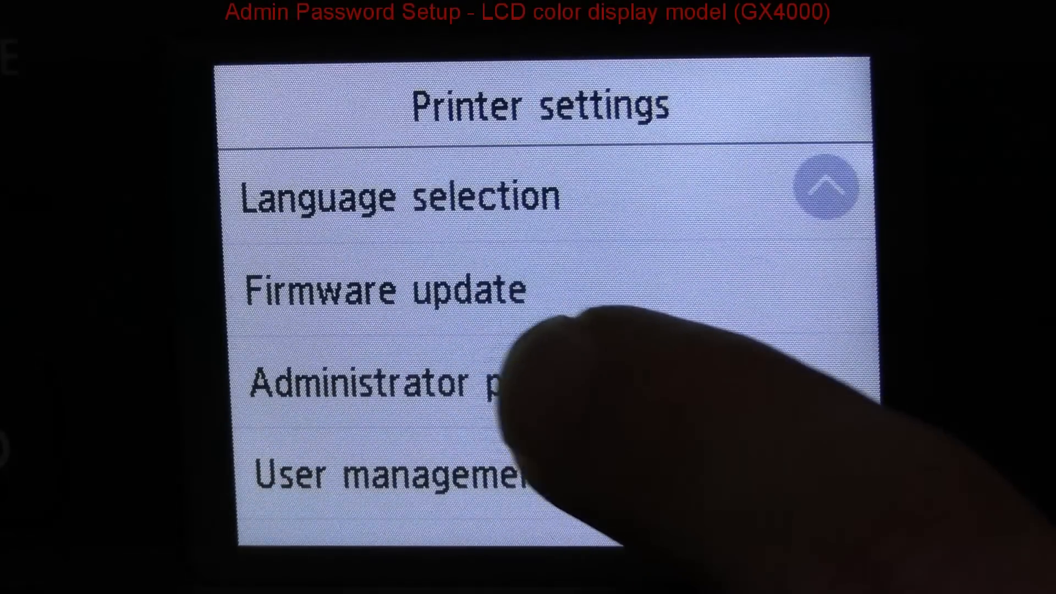
pyautogui.click(377, 384)
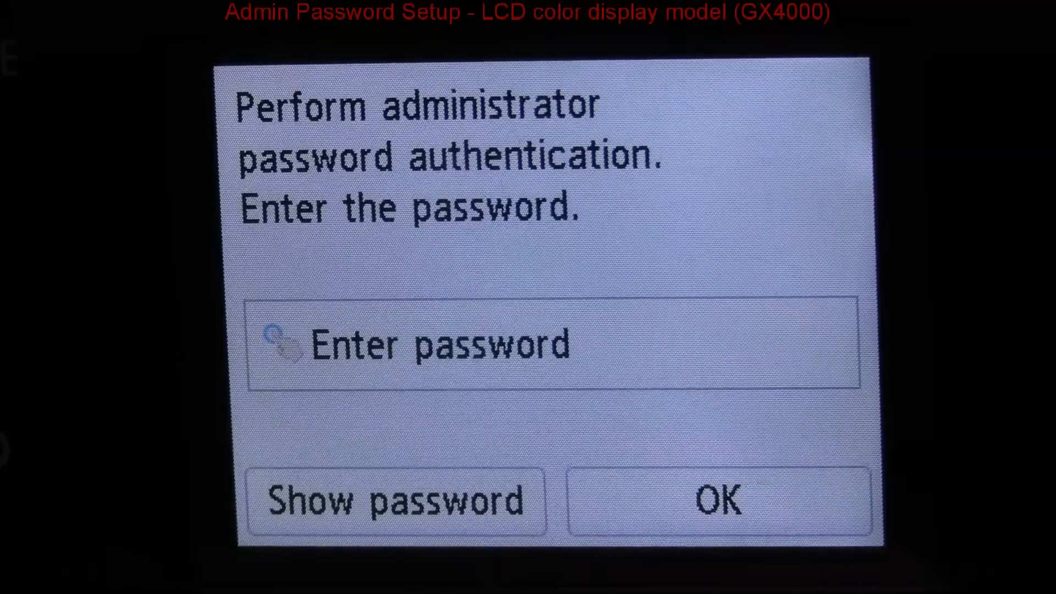
# Authenticate with the current admin password and choose to change it for the LCD and Remote UI
pyautogui.click(438, 346)
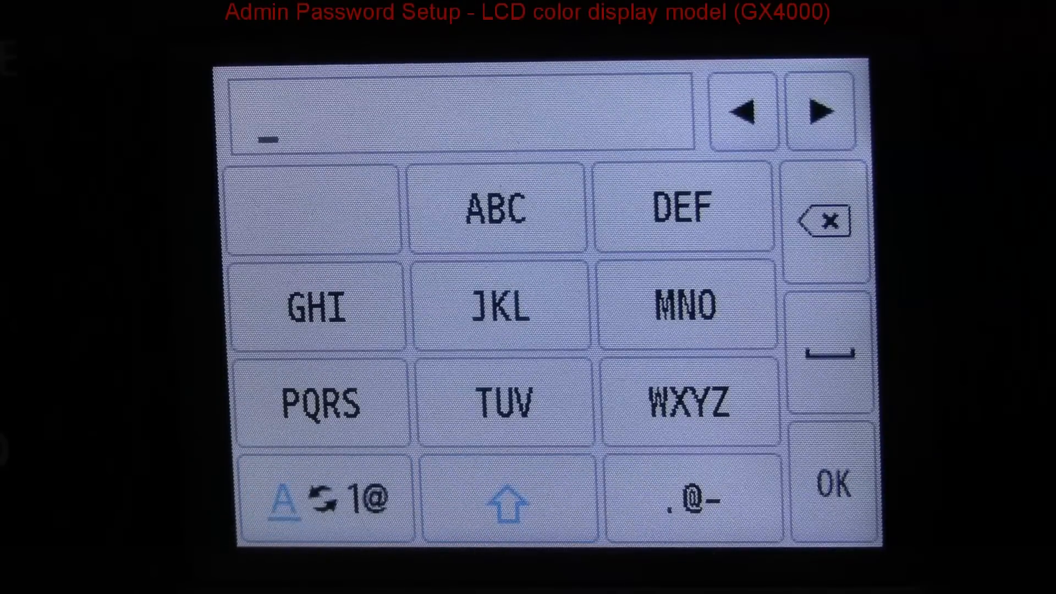
pyautogui.click(330, 499)
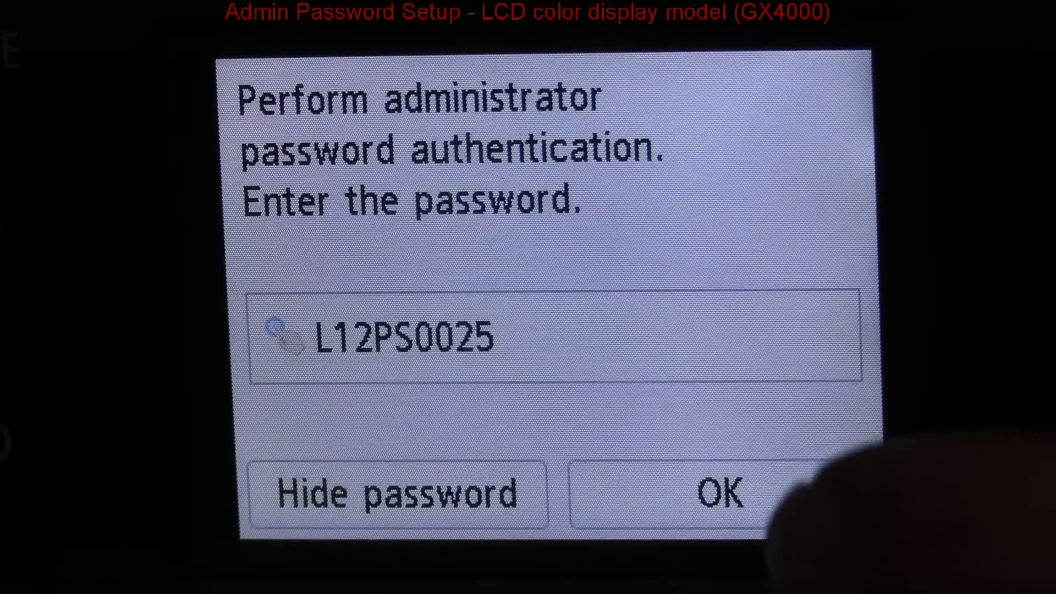
pyautogui.click(720, 493)
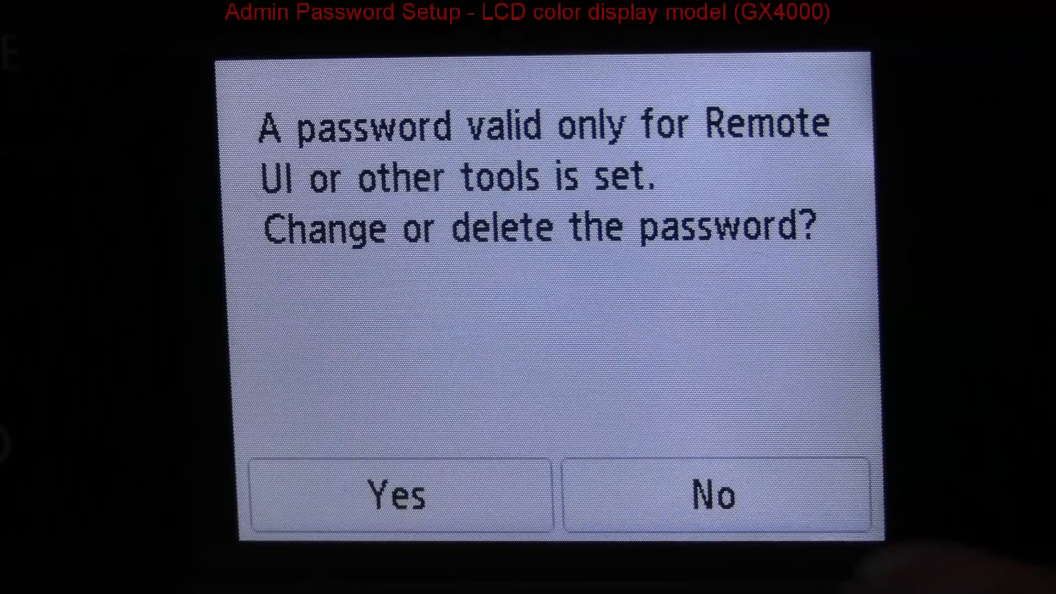
pyautogui.click(396, 495)
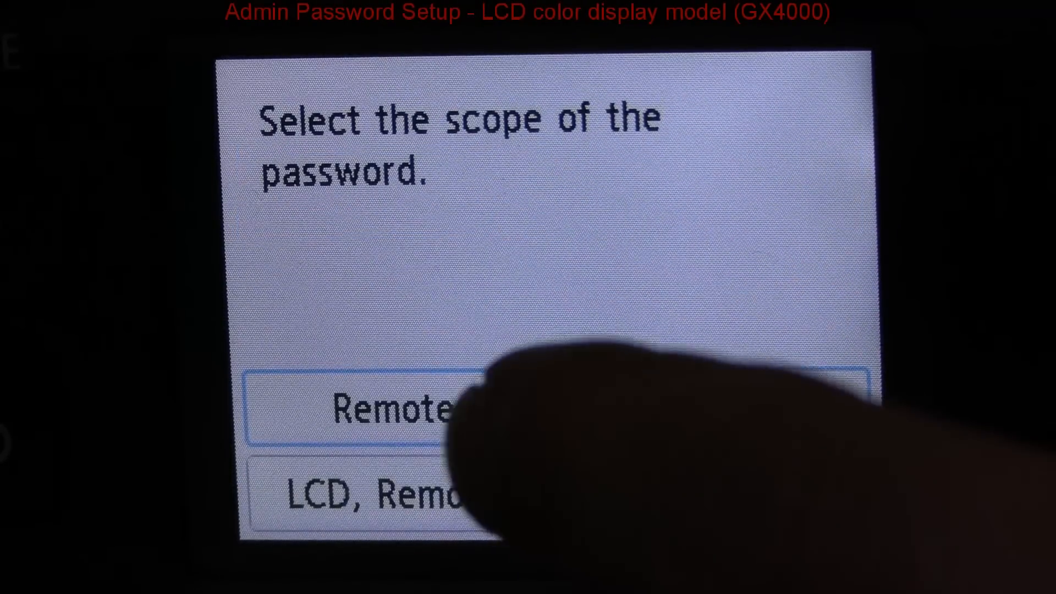
pyautogui.click(397, 407)
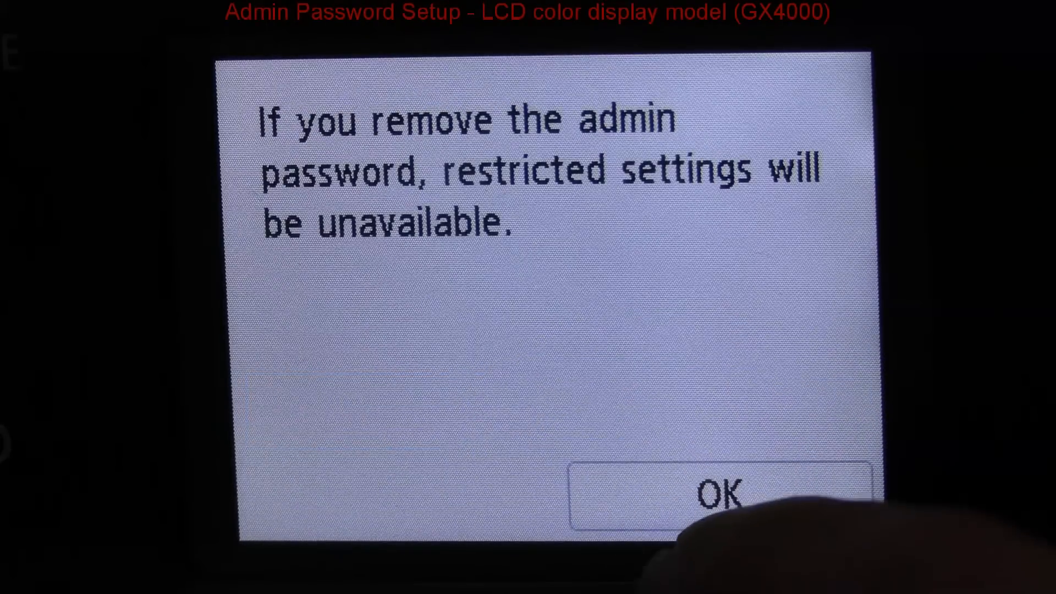
pyautogui.click(720, 495)
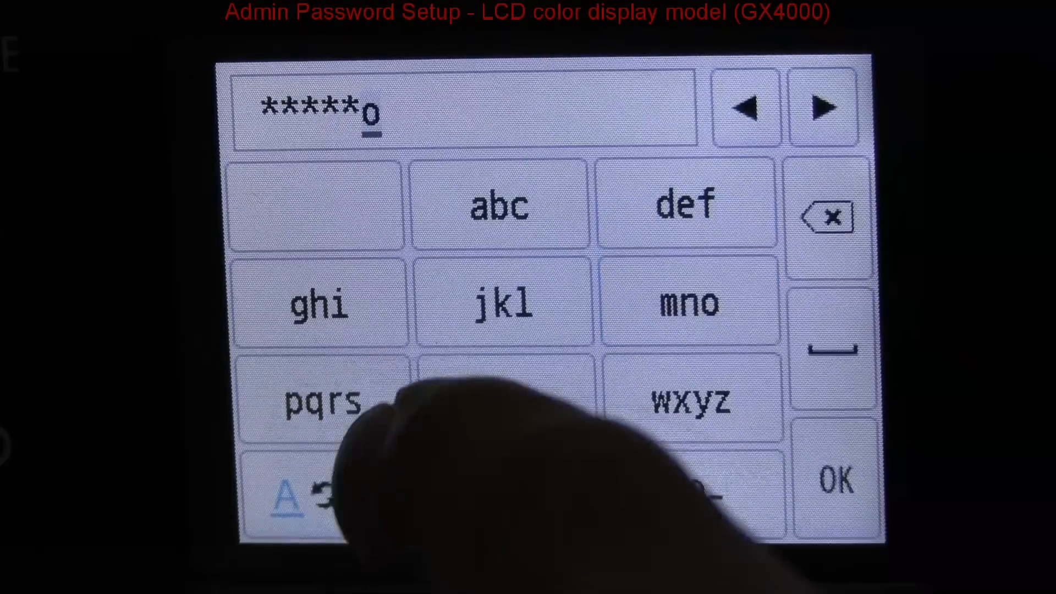
# Enter and apply the new administrator password, then re-enter and apply it to confirm
pyautogui.click(836, 479)
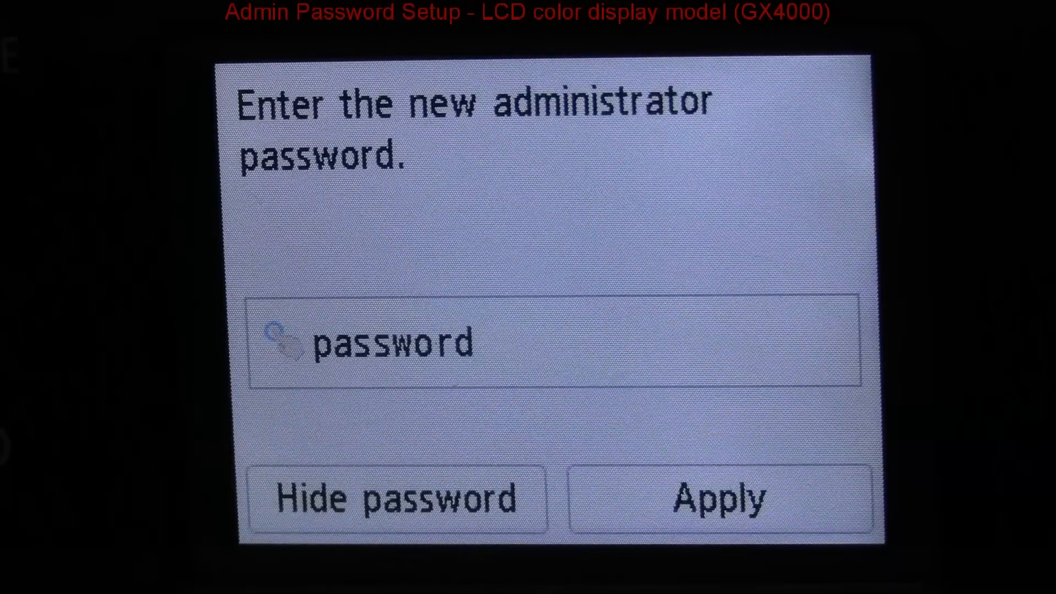
pyautogui.click(720, 498)
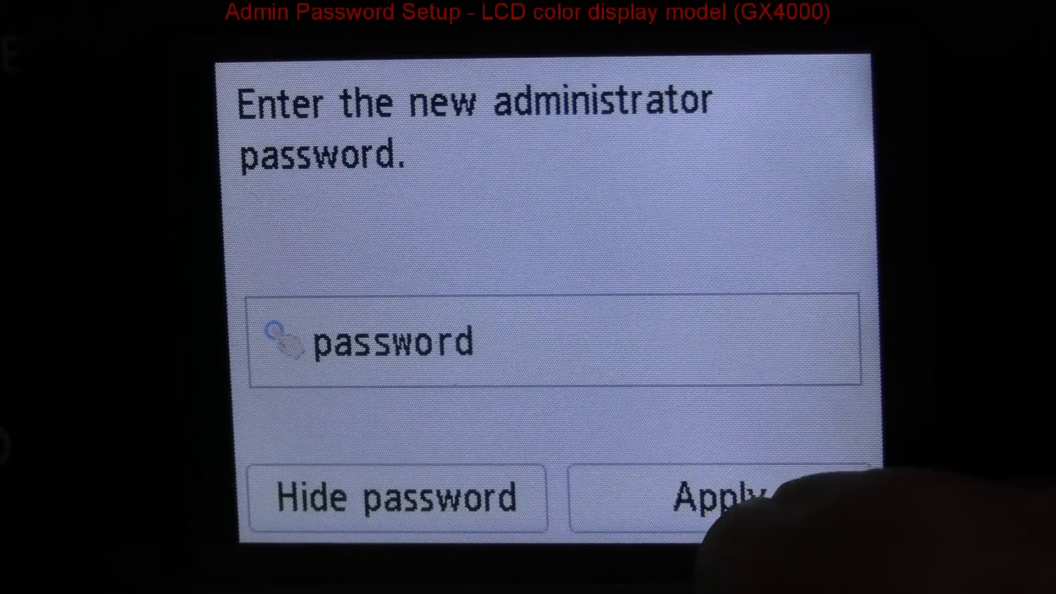
pyautogui.click(720, 498)
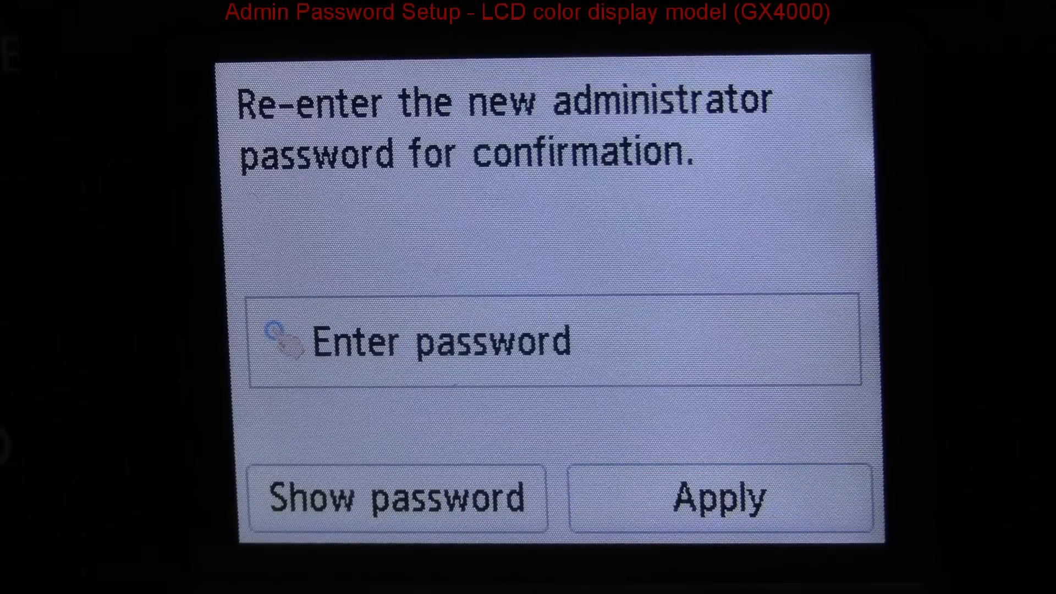
pyautogui.click(441, 340)
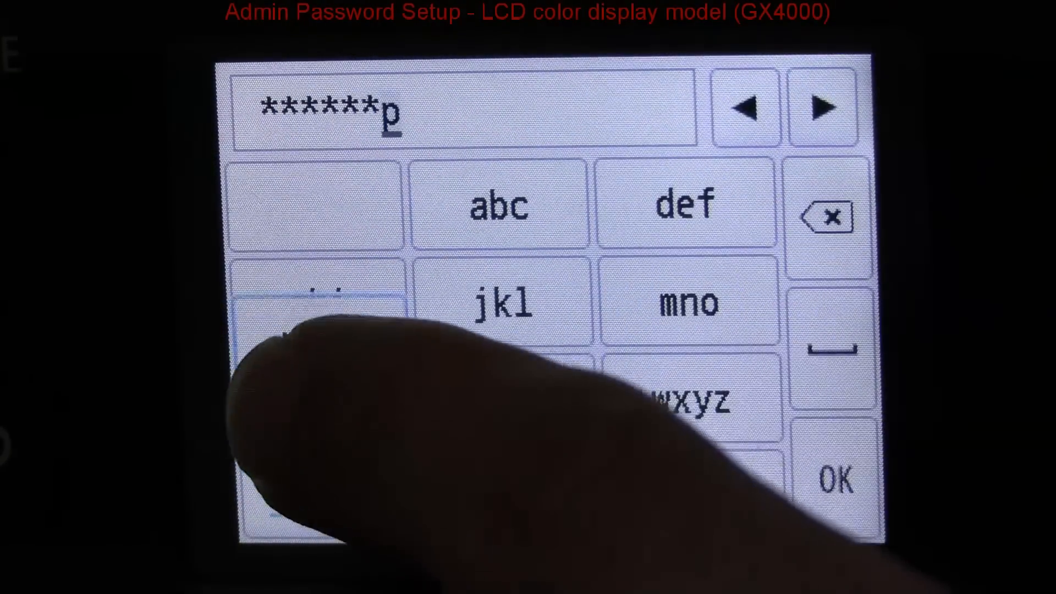
pyautogui.click(835, 479)
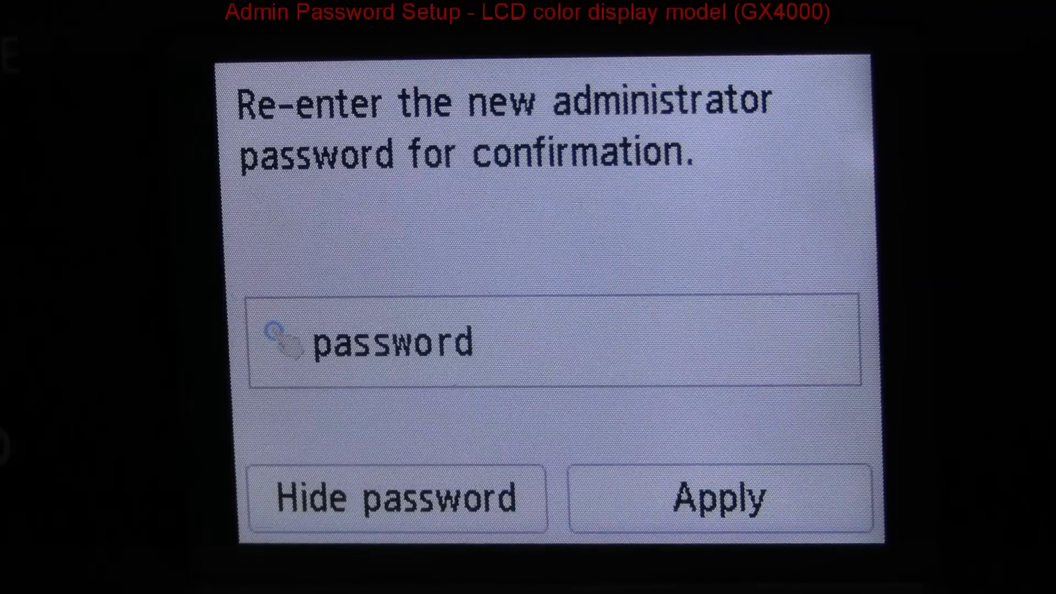
pyautogui.click(721, 498)
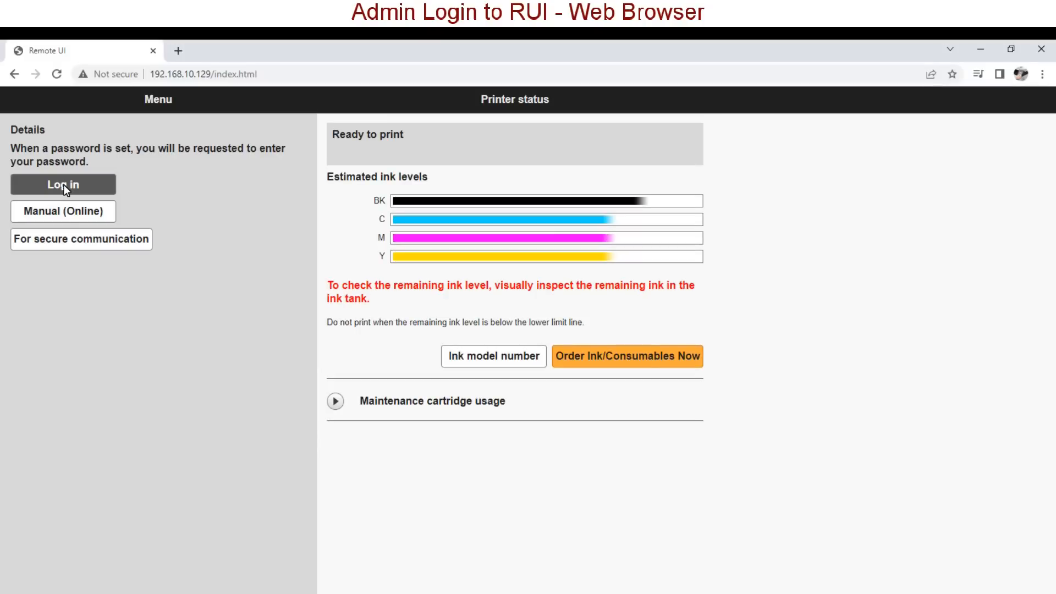
# Log in to Remote UI with the new administrator password
pyautogui.click(63, 185)
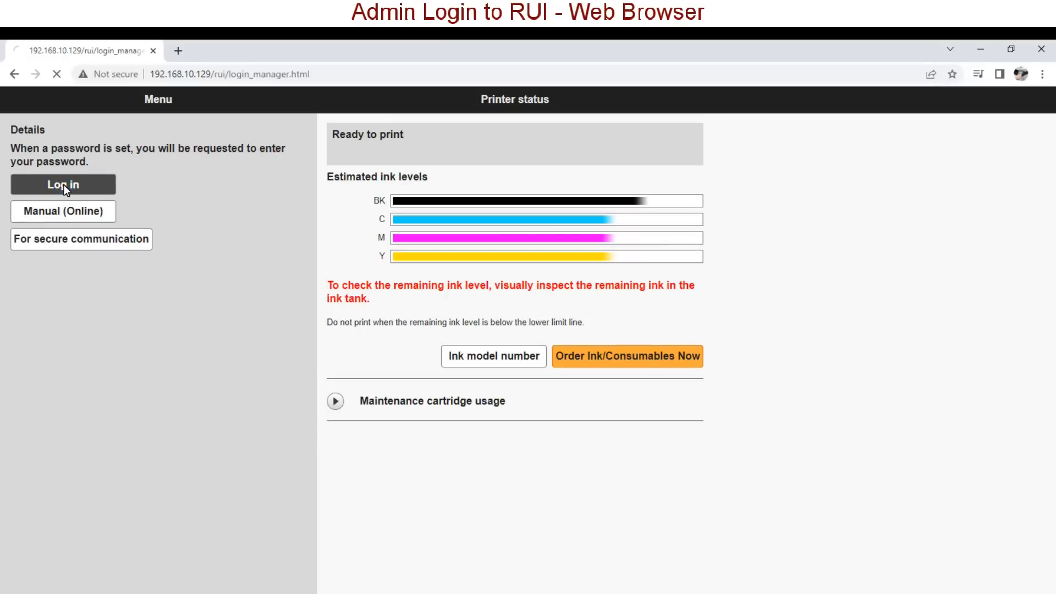
pyautogui.click(62, 184)
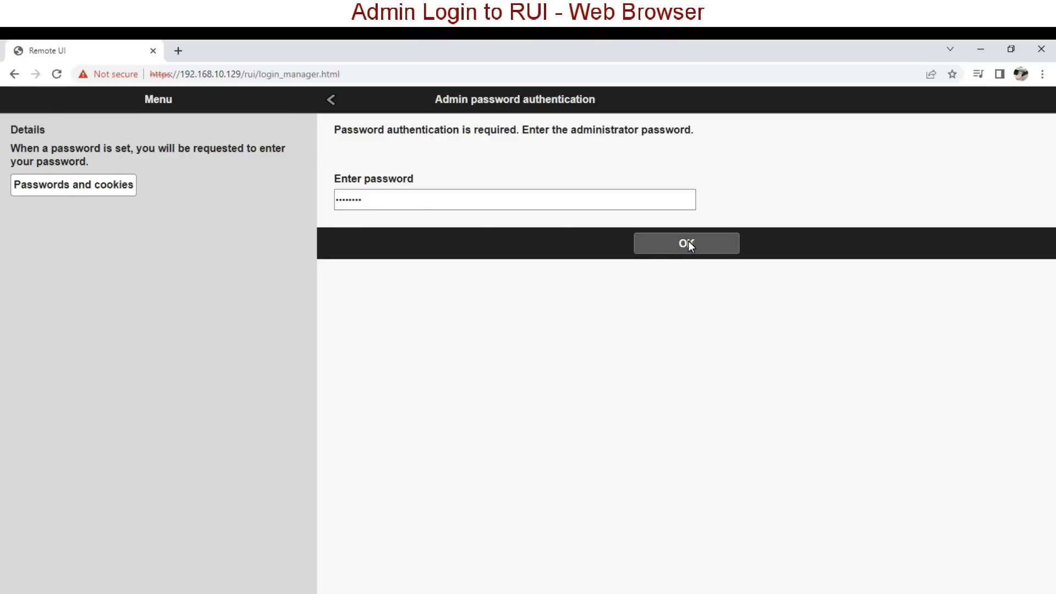
pyautogui.click(685, 243)
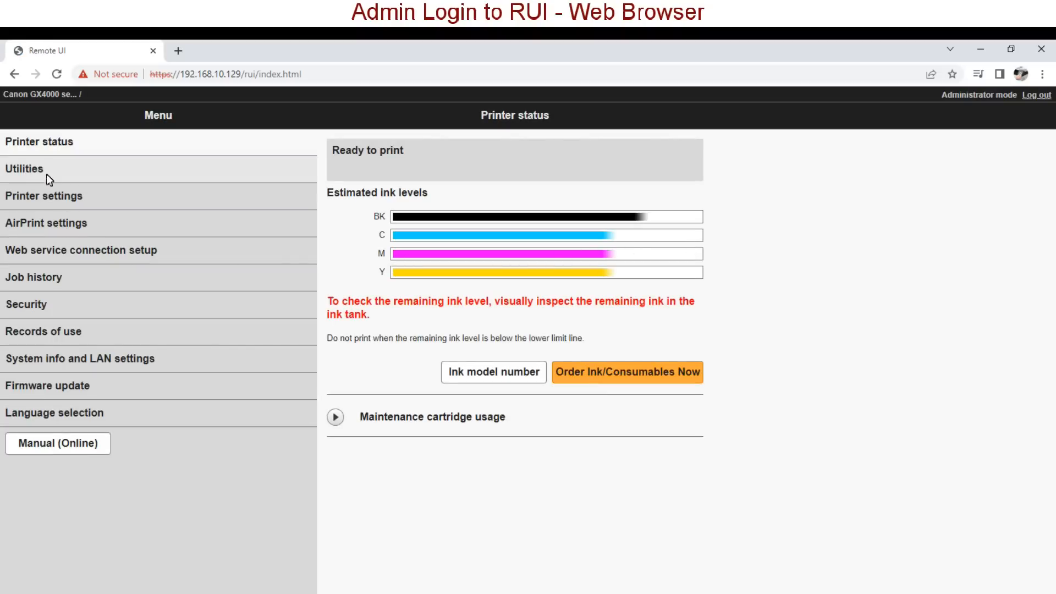
pyautogui.moveTo(40, 198)
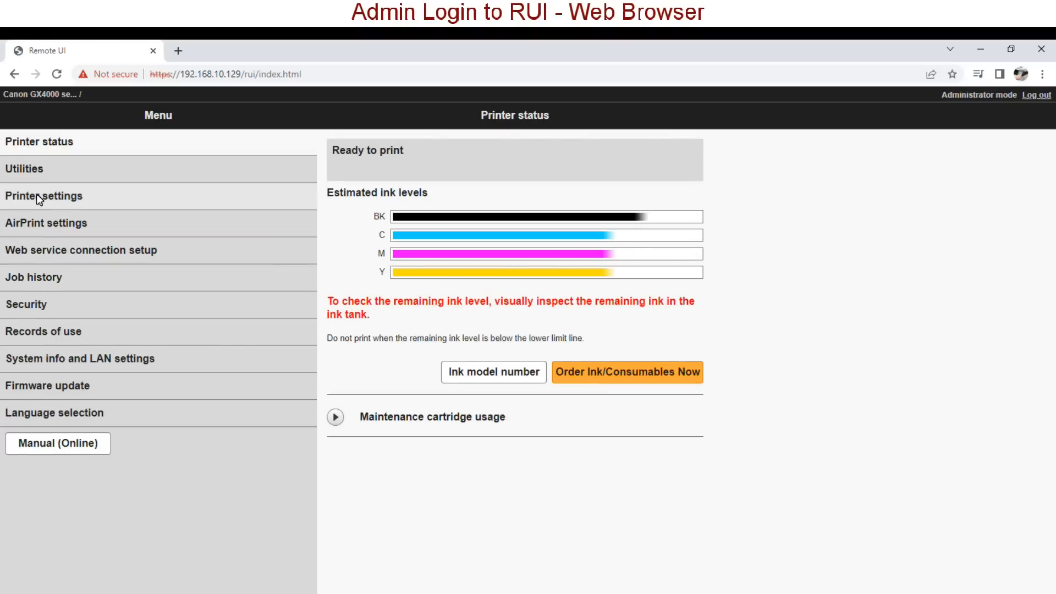
# View the Scan (Email direct from device) settings under Printer settings and return to the list
pyautogui.click(43, 196)
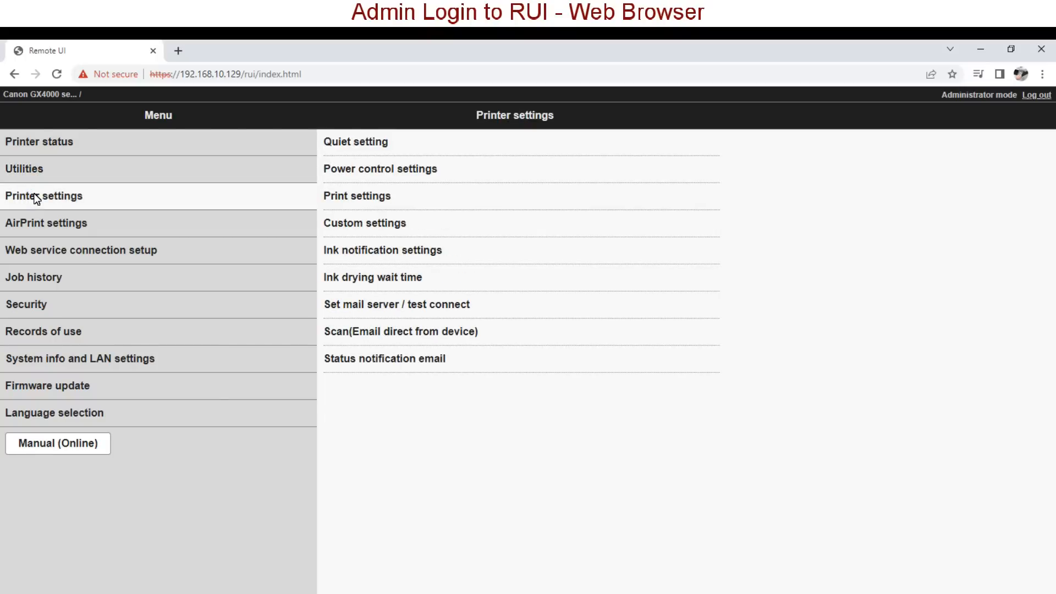
pyautogui.click(400, 331)
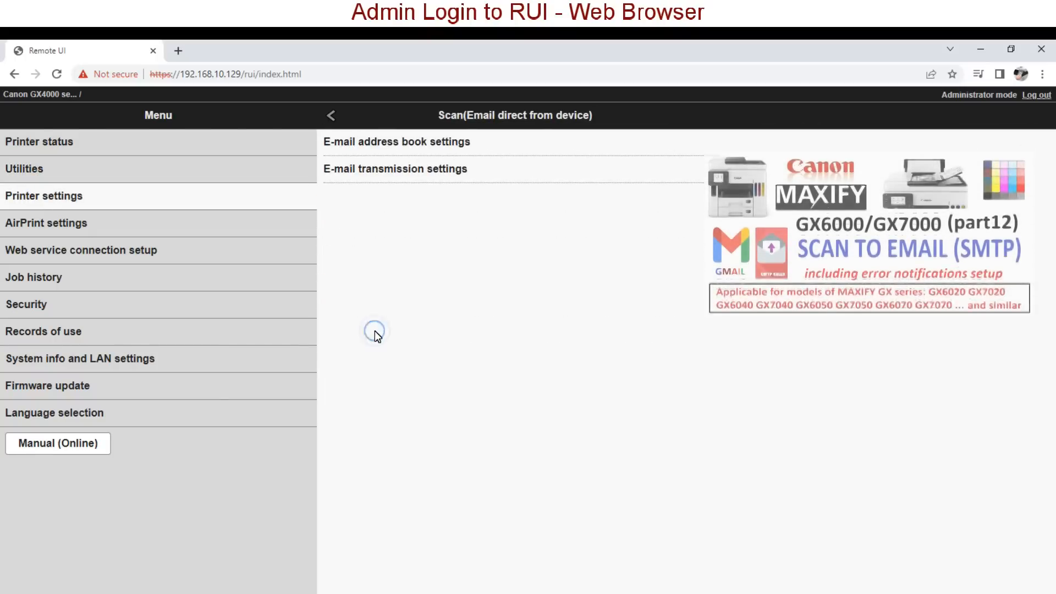
pyautogui.click(395, 168)
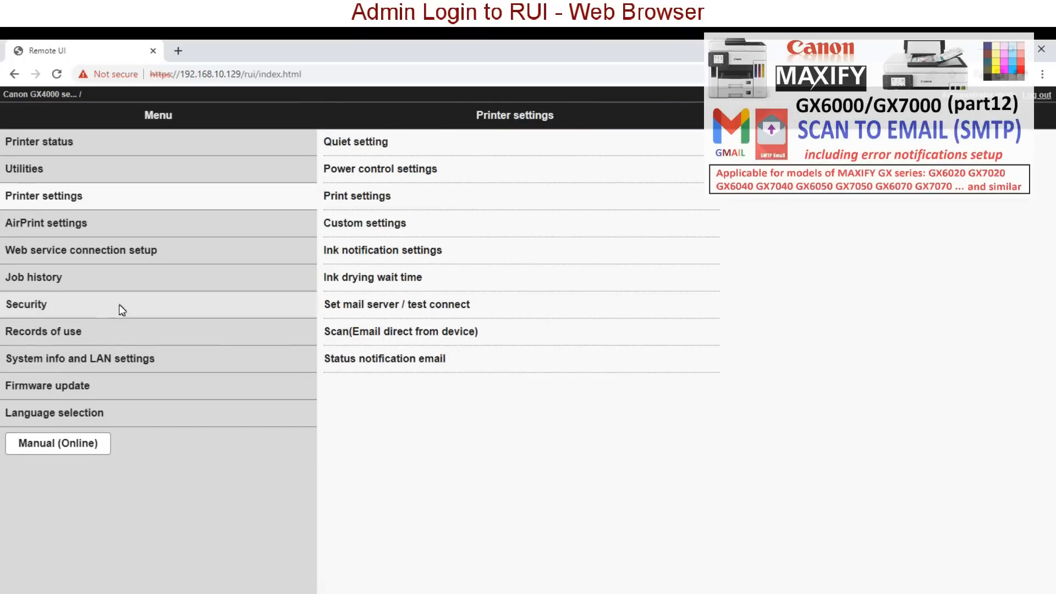
# Browse the Job history, Security, Records of use and Firmware update sections
pyautogui.click(33, 277)
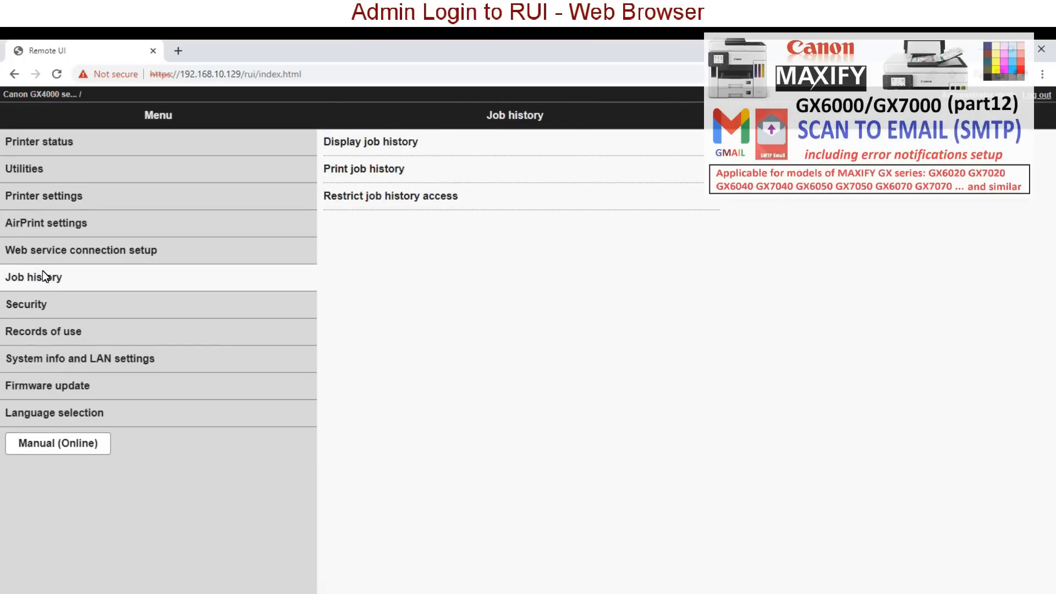
pyautogui.click(25, 303)
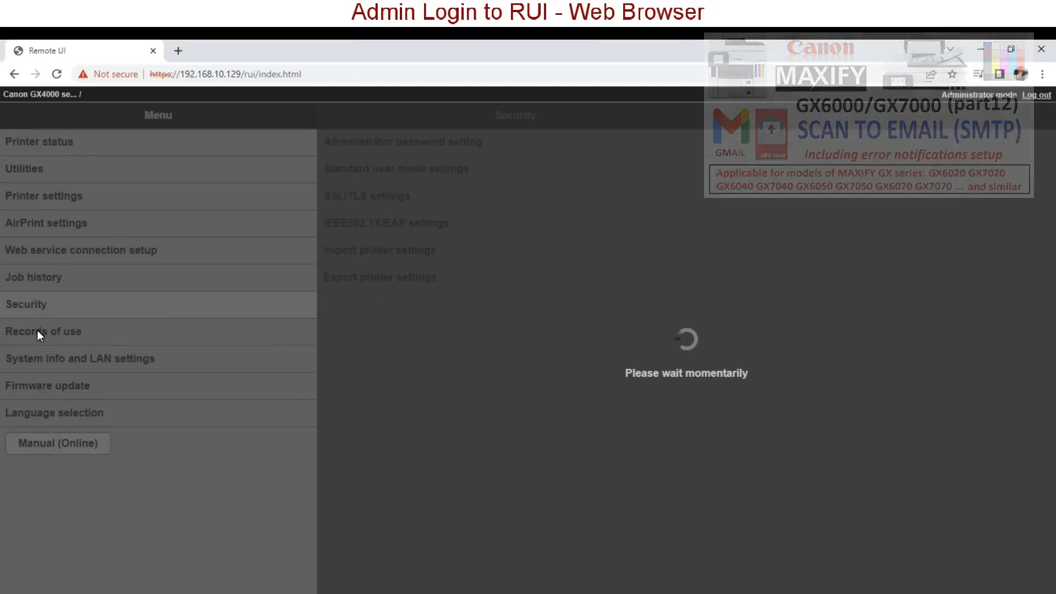
pyautogui.click(43, 331)
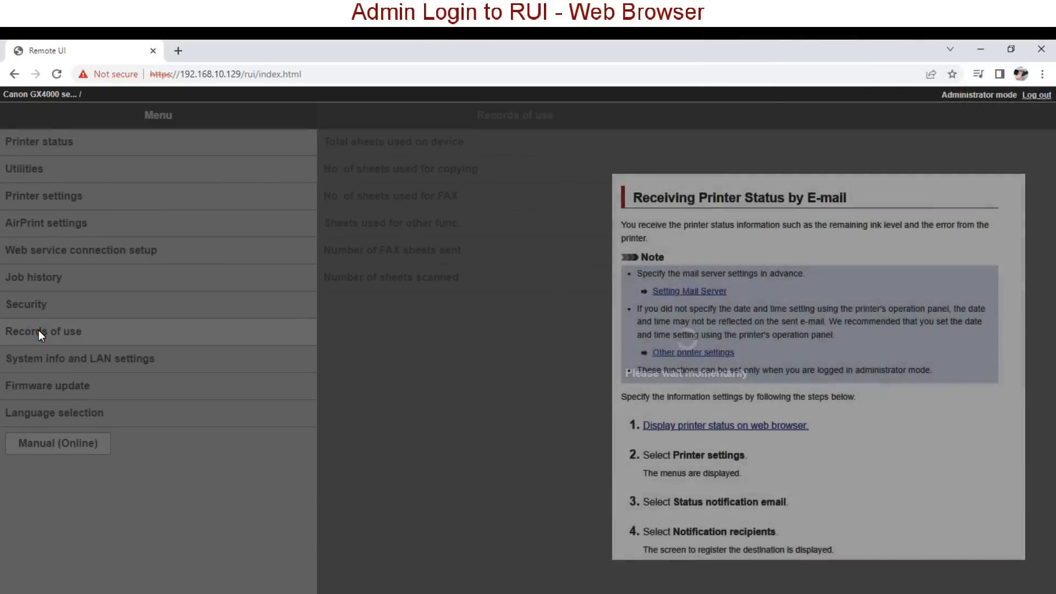
pyautogui.click(48, 385)
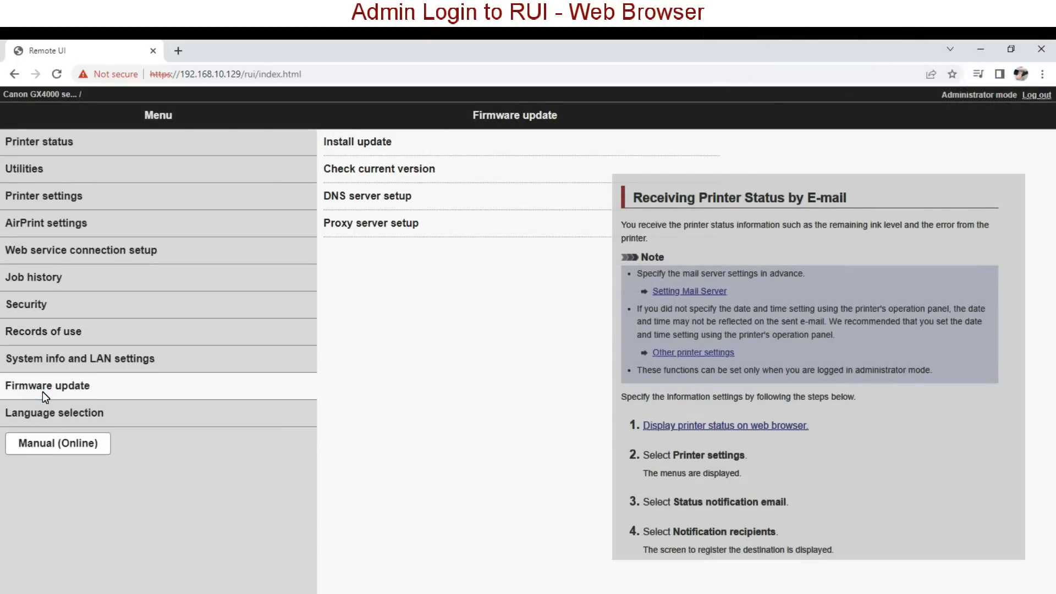
pyautogui.moveTo(92, 142)
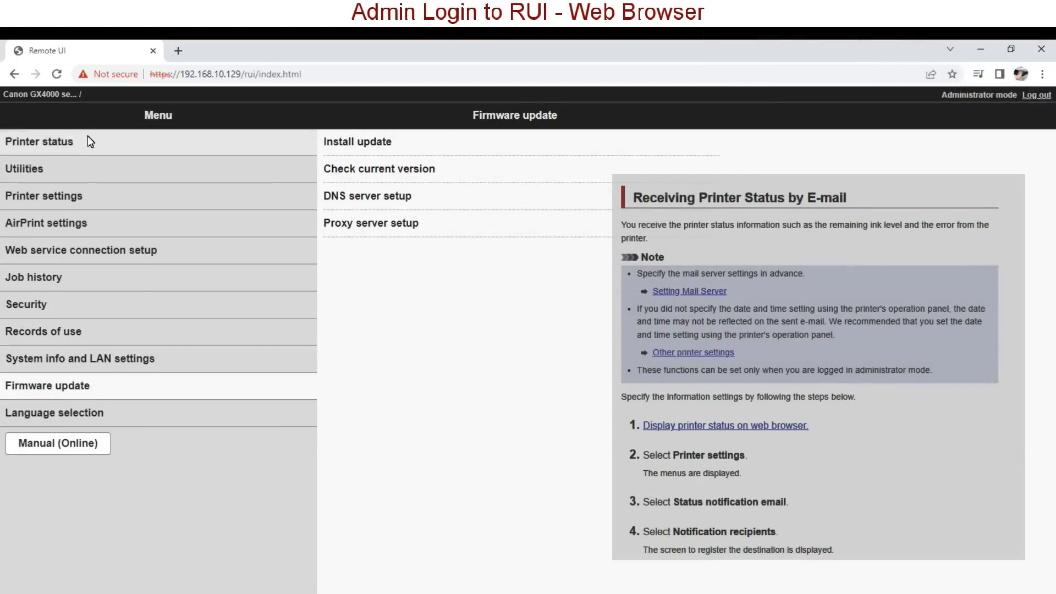
pyautogui.click(39, 142)
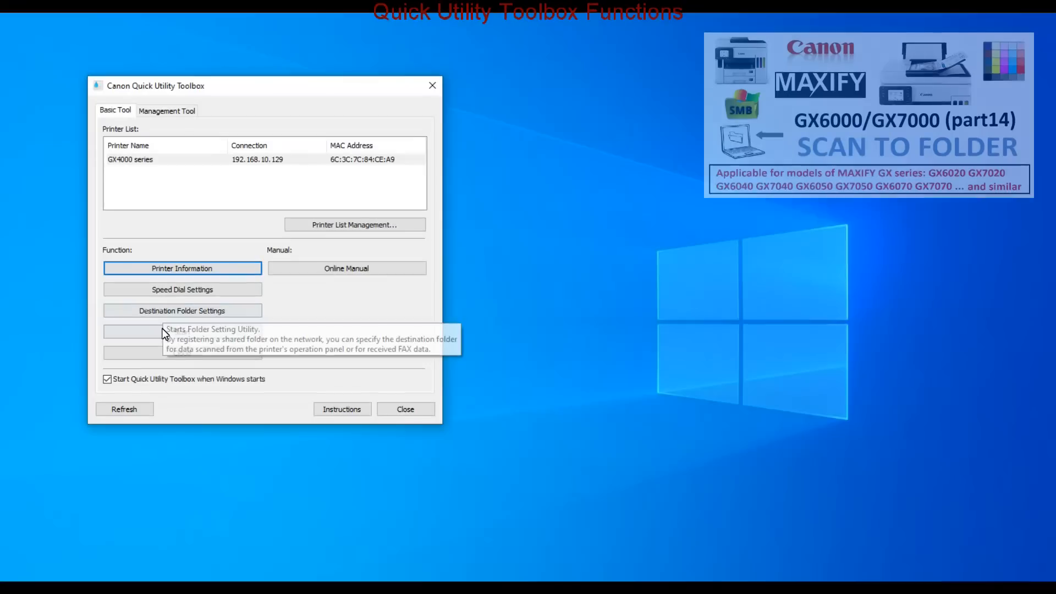
pyautogui.moveTo(181, 332)
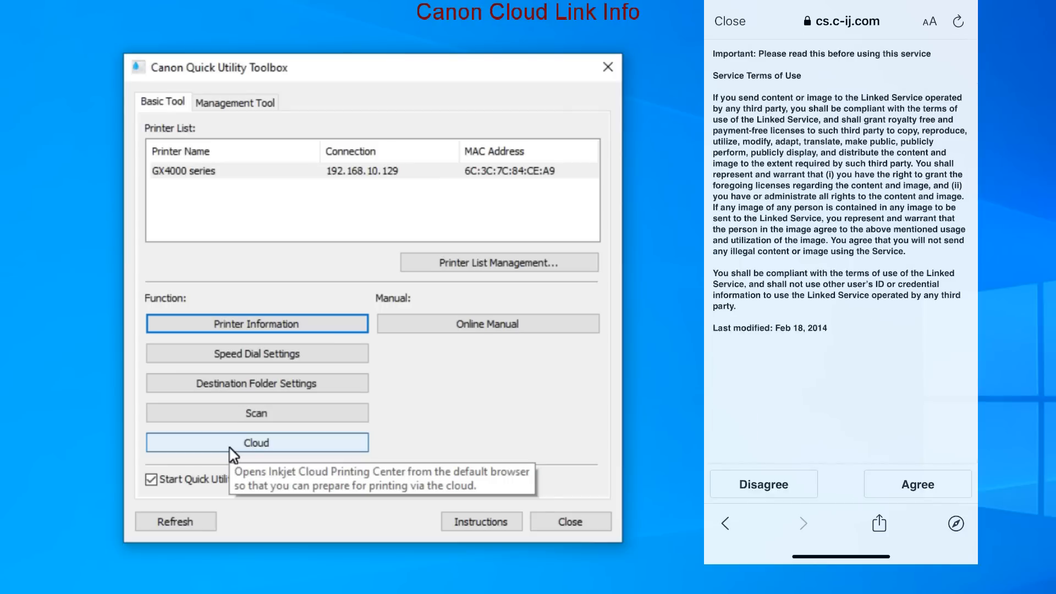
# Agree to the cloud service terms, dismiss the registration notice, and confirm printing the authentication URL on the printer panel
pyautogui.click(916, 484)
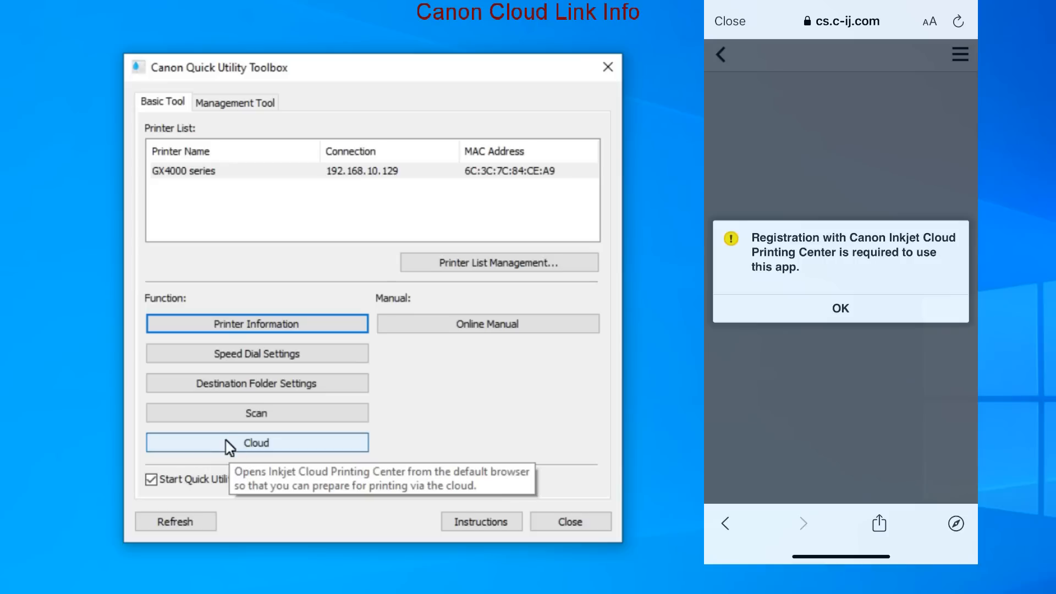
pyautogui.click(839, 308)
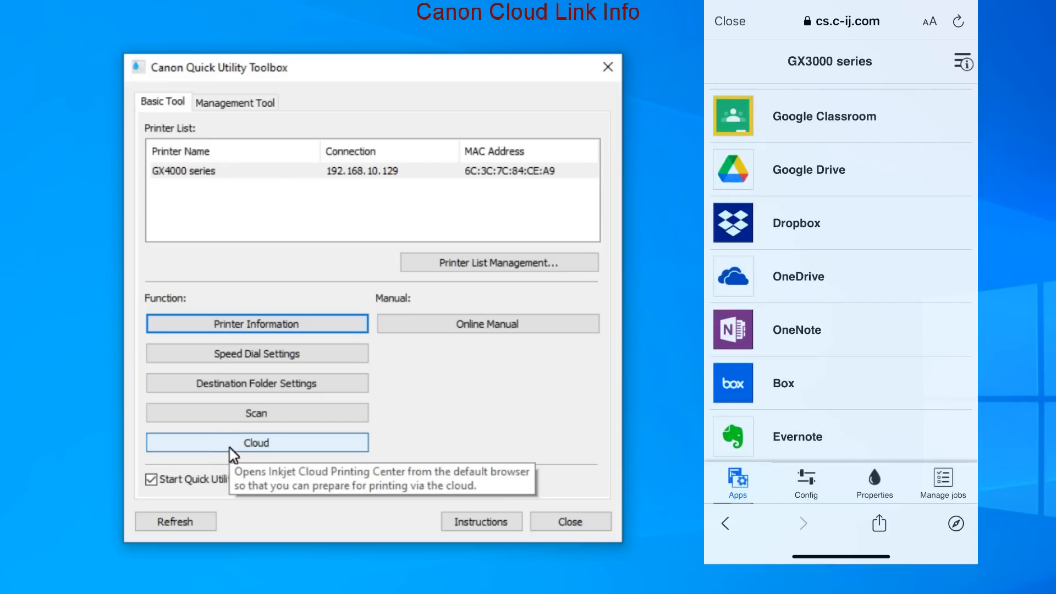
pyautogui.scroll(-3)
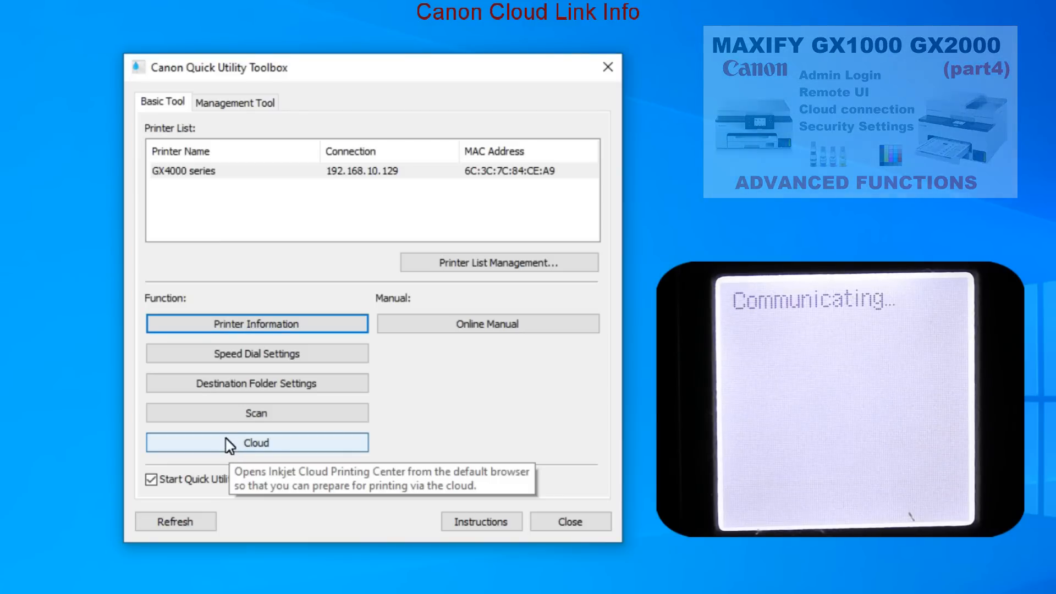
pyautogui.click(256, 443)
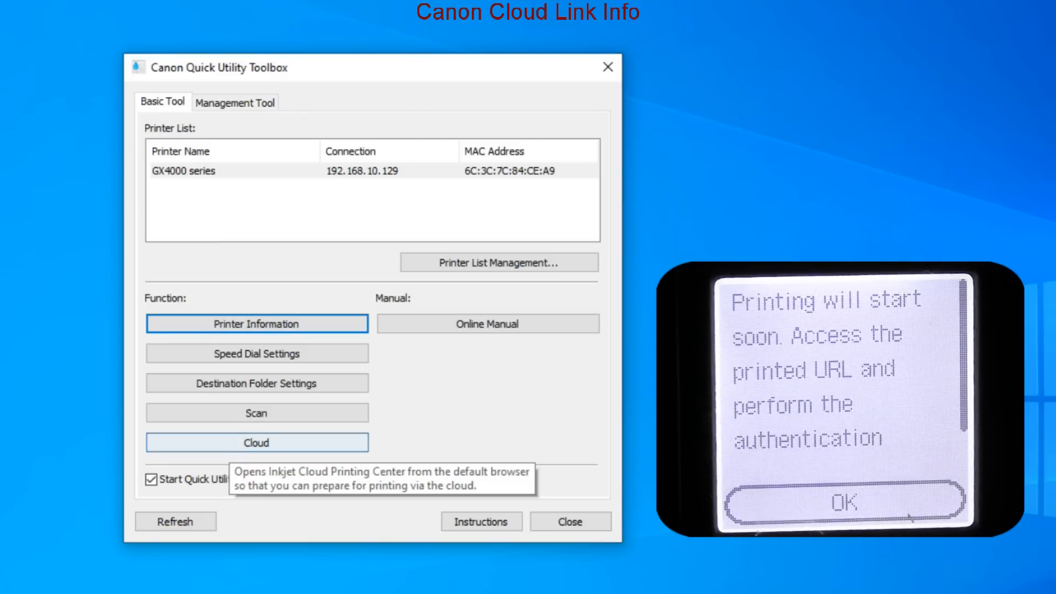
pyautogui.click(843, 502)
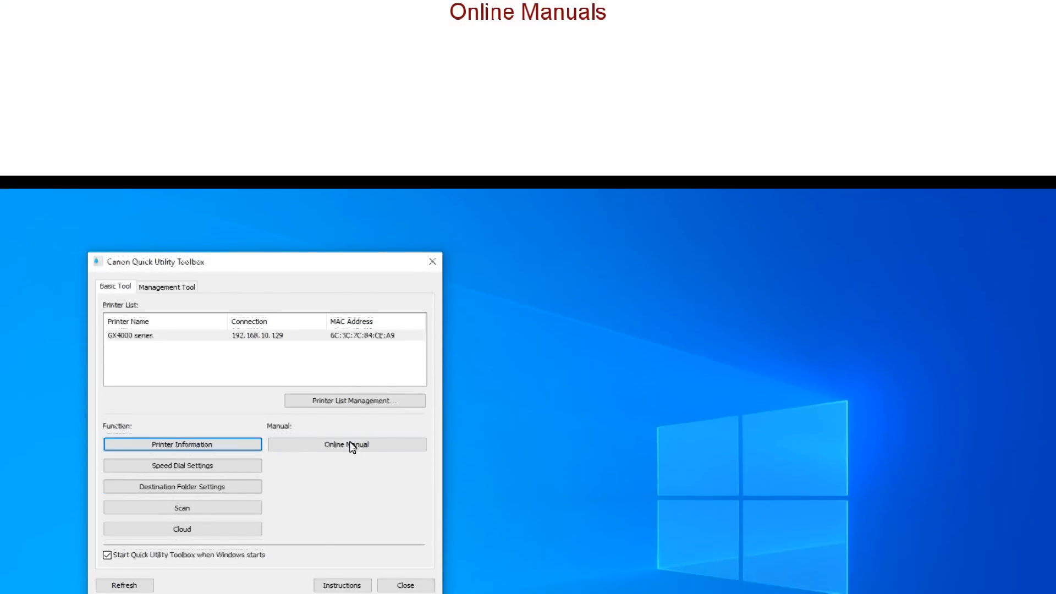
# Bring up the GX4000 series Online Manual and scroll its Getting the Most Out of Your Printer tips
pyautogui.click(347, 445)
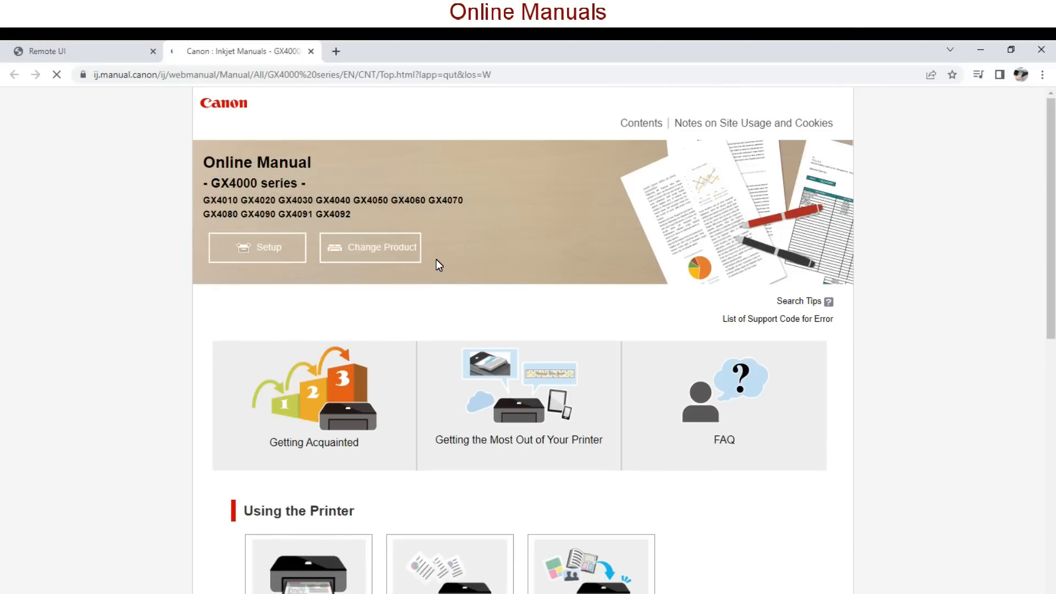
pyautogui.scroll(-3)
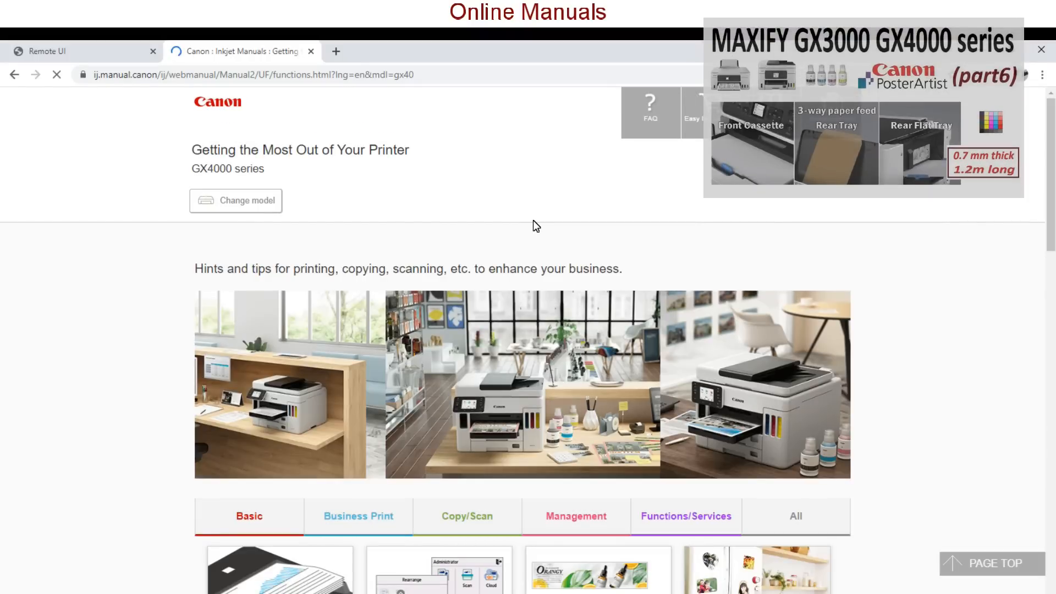
pyautogui.scroll(-3)
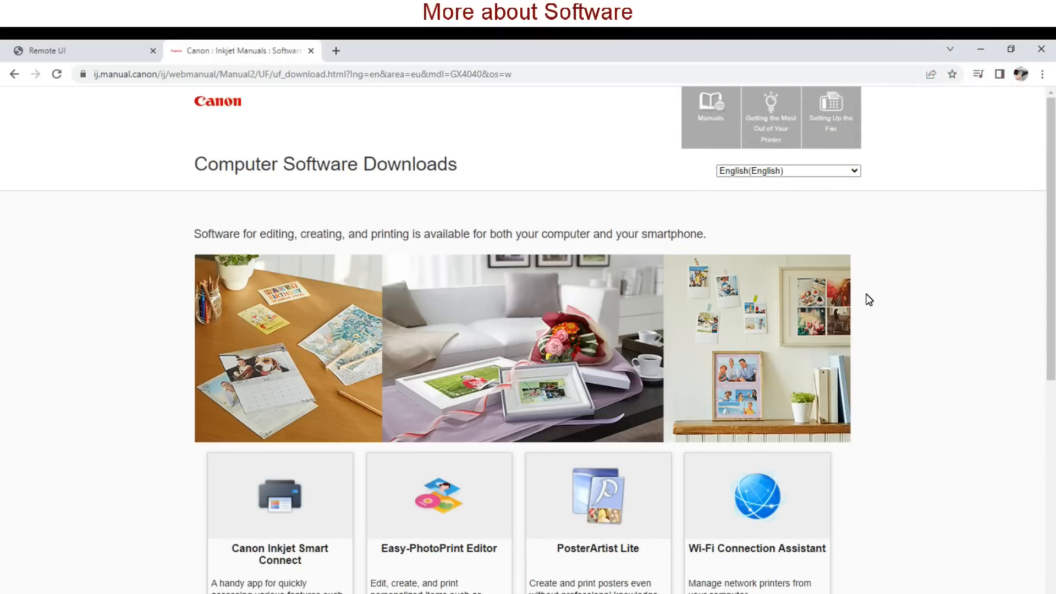
# Scroll through the Computer Software Downloads list showing apps like PosterArtist Lite
pyautogui.scroll(-3)
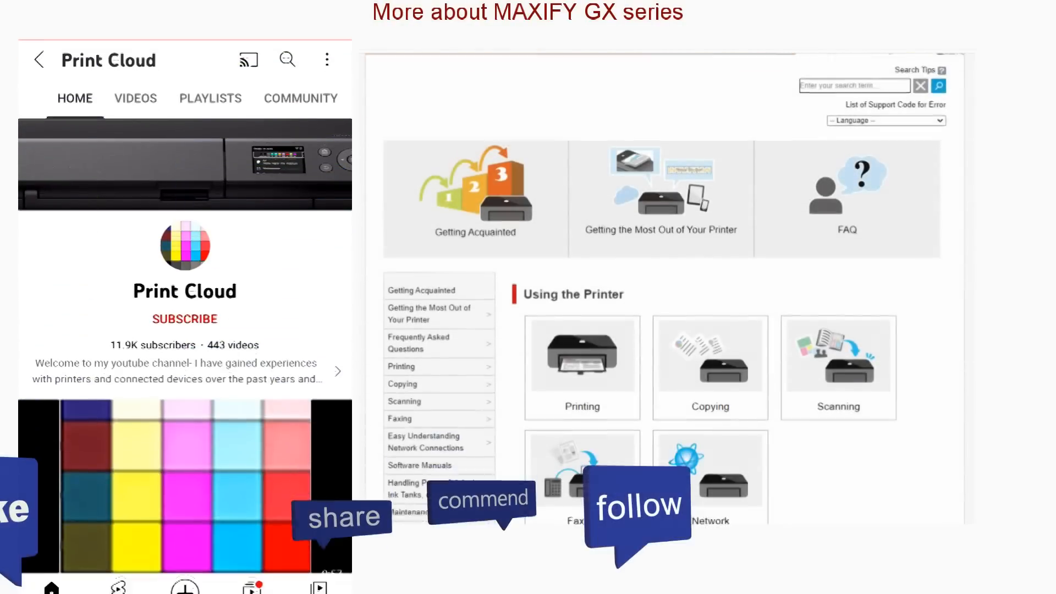
# Subscribe to the Print Cloud channel with All notifications enabled
pyautogui.click(184, 319)
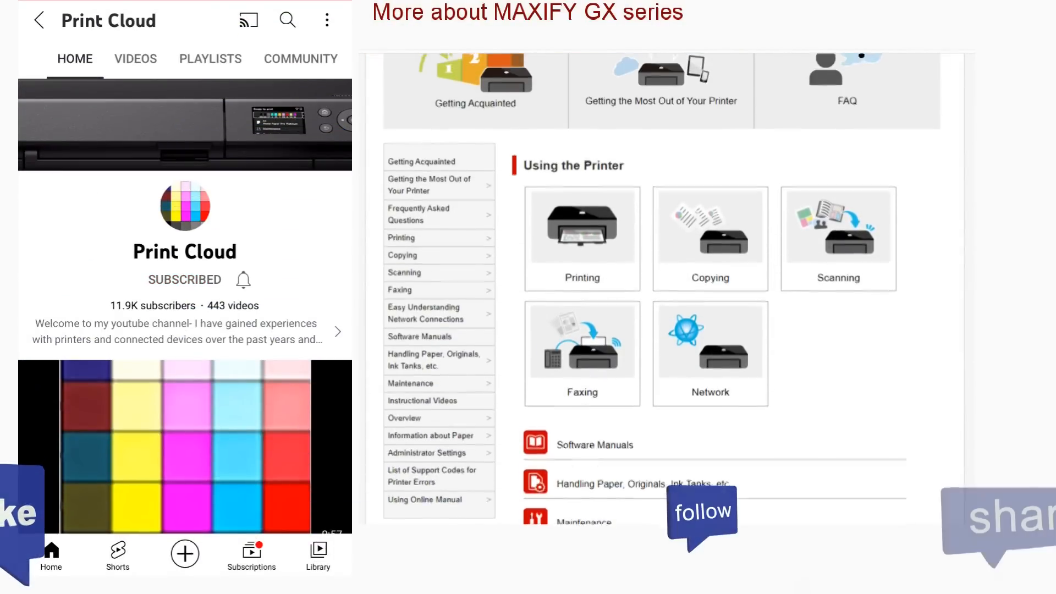
pyautogui.click(242, 278)
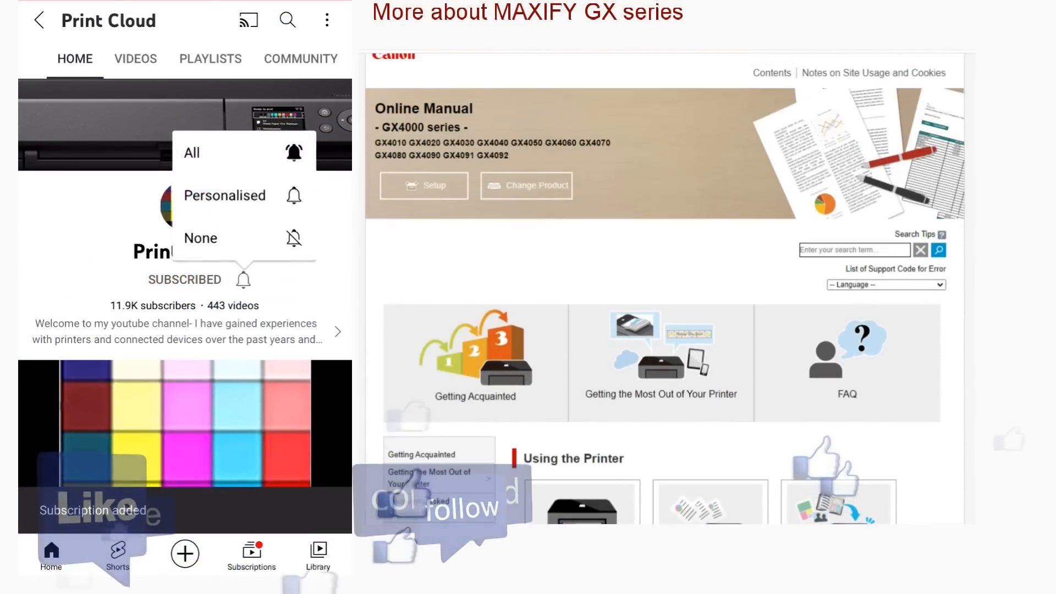
pyautogui.click(191, 152)
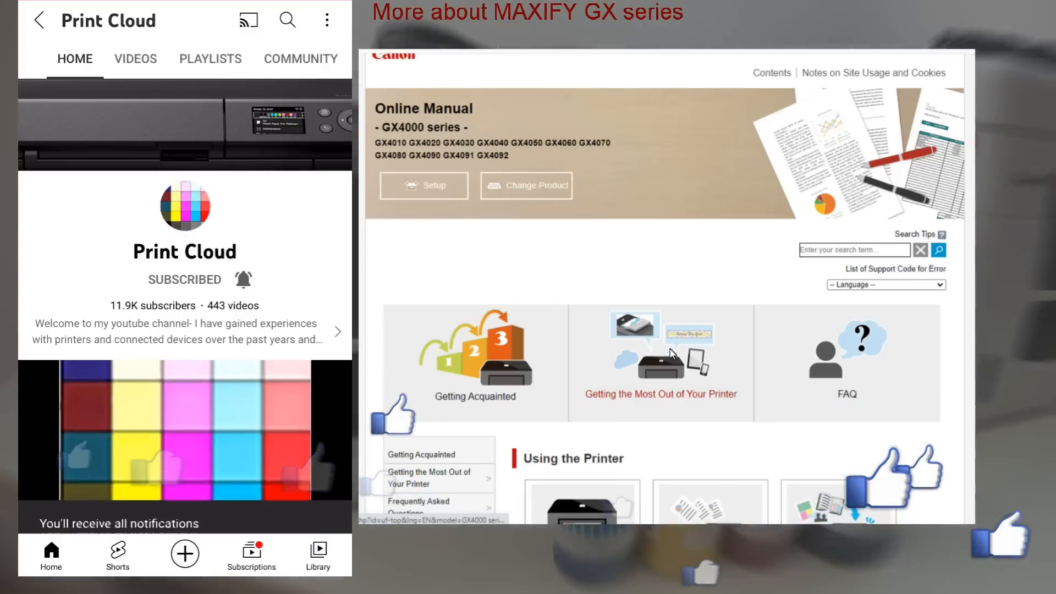